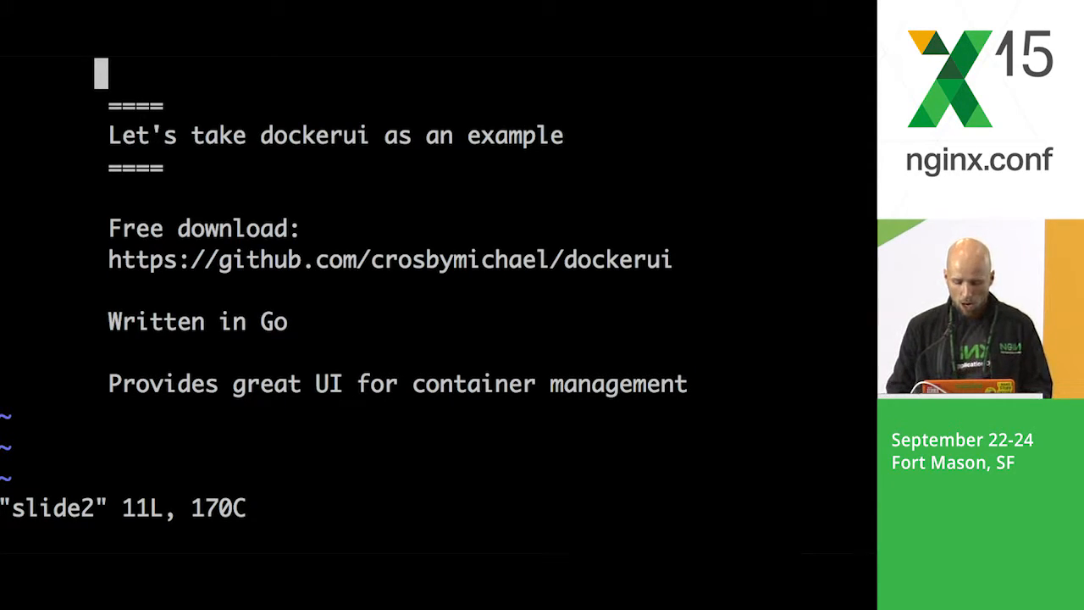
Leave the slides with :next and open nginx.conf in vim from /etc/nginx
{"action": "type", "text": ":next"}
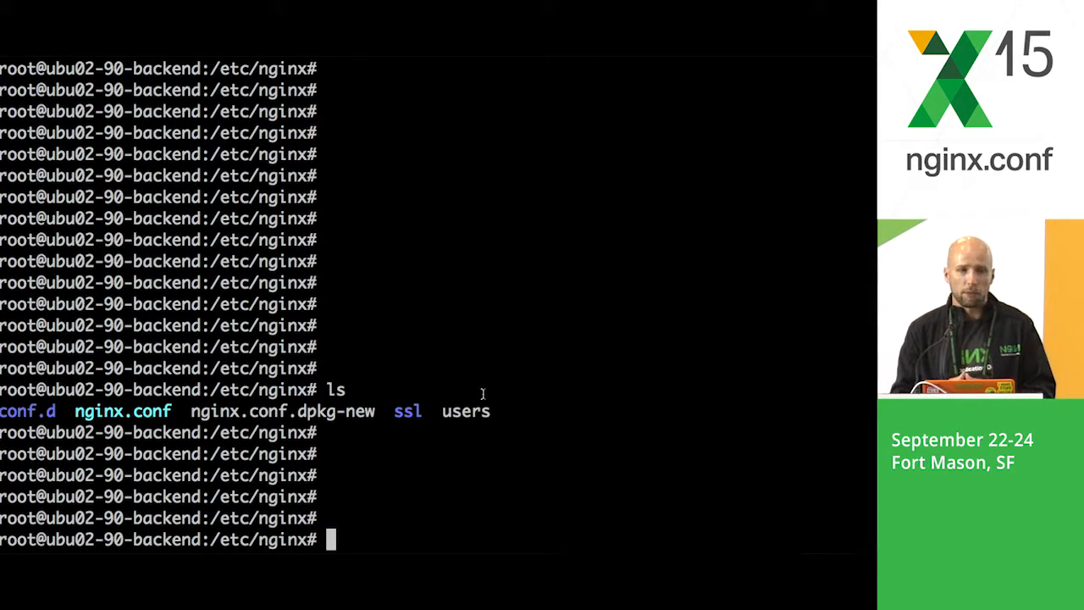
{"action": "type", "text": "v"}
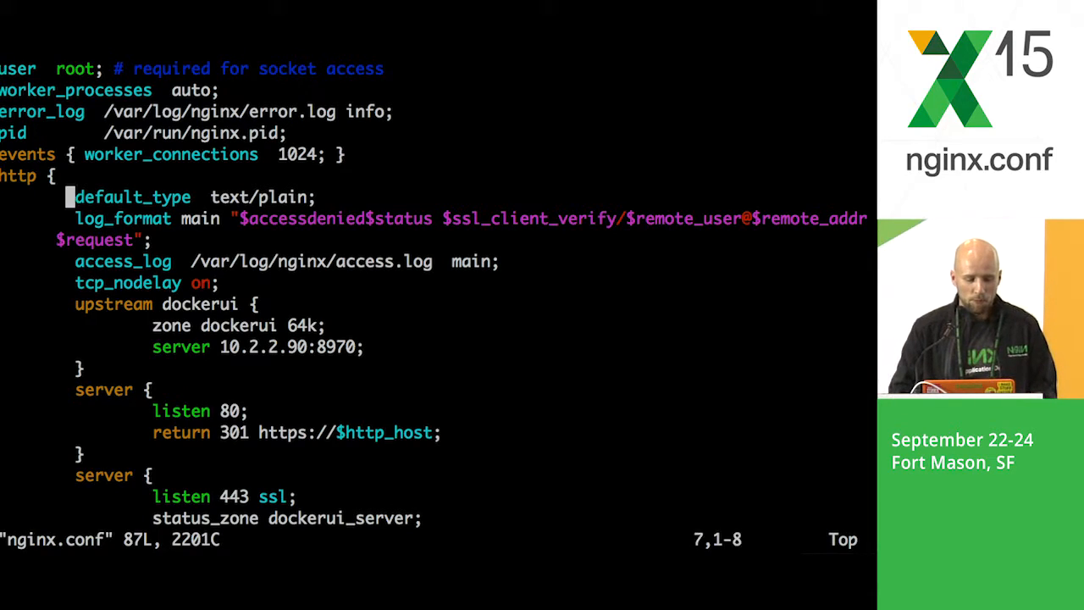
Scroll through nginx.conf before quitting back to the shell
{"action": "scroll", "scroll_direction": "down", "scroll_amount": 3}
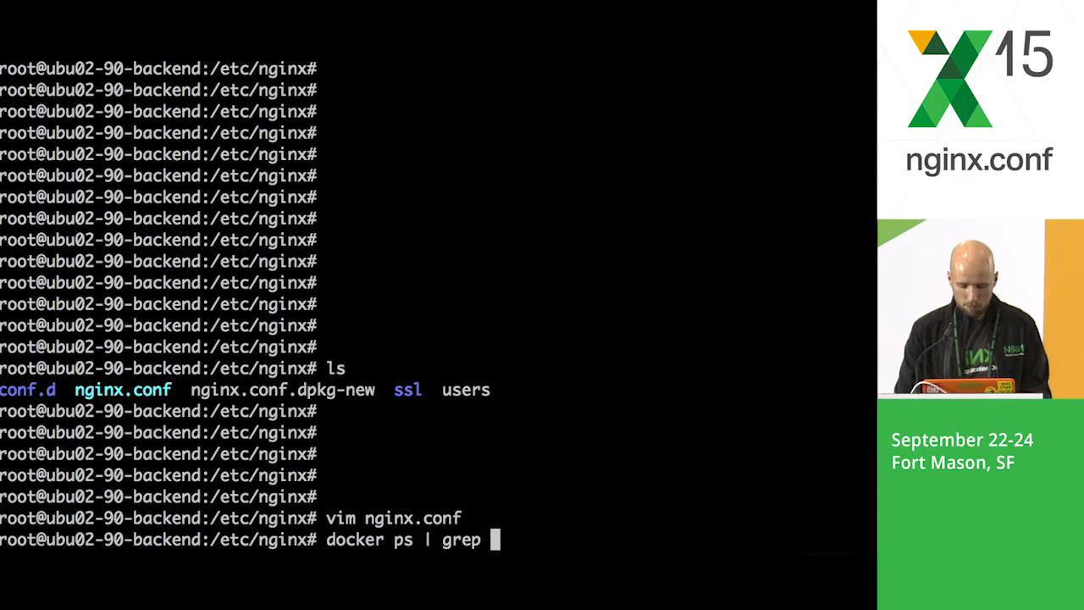
Filter docker ps for the dockerui container and reopen nginx.conf in vim
{"action": "type", "text": "dockerui"}
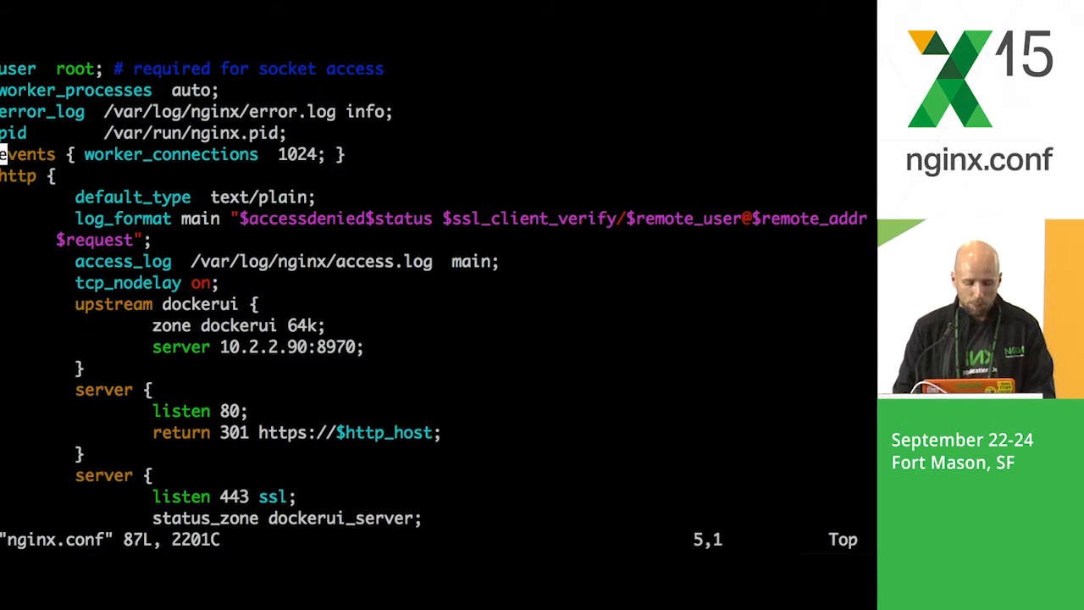
{"action": "scroll", "scroll_direction": "down", "scroll_amount": 3}
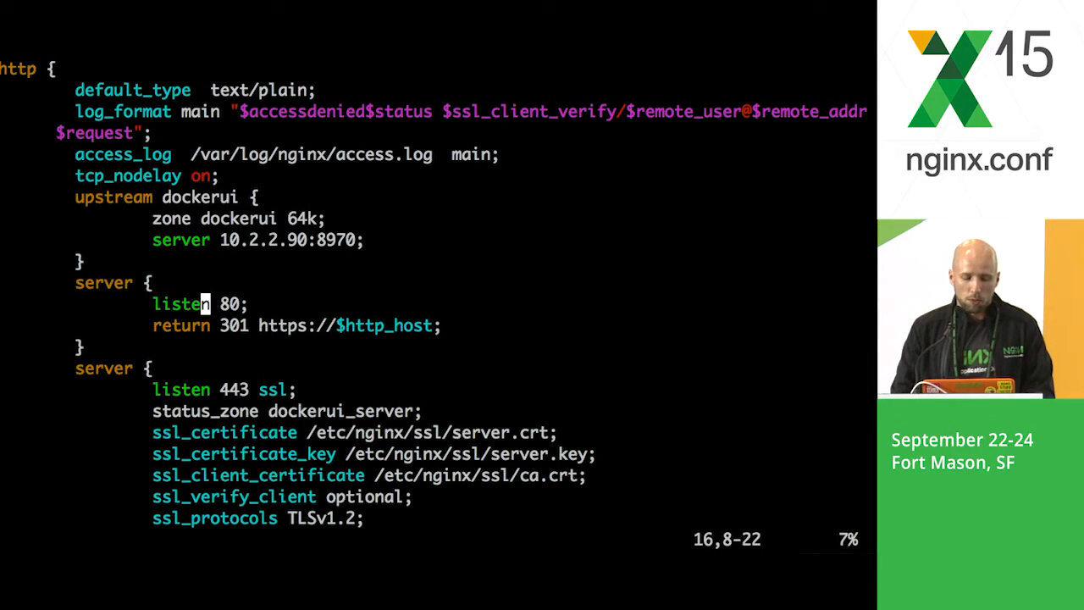
{"action": "key", "text": "Down"}
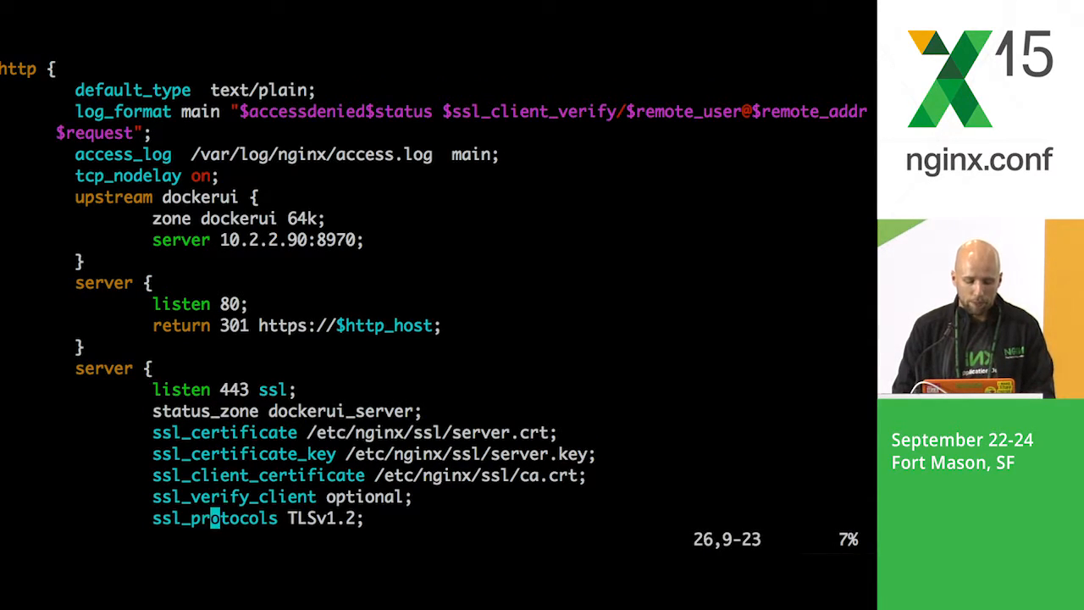
{"action": "scroll", "scroll_direction": "down", "scroll_amount": 3}
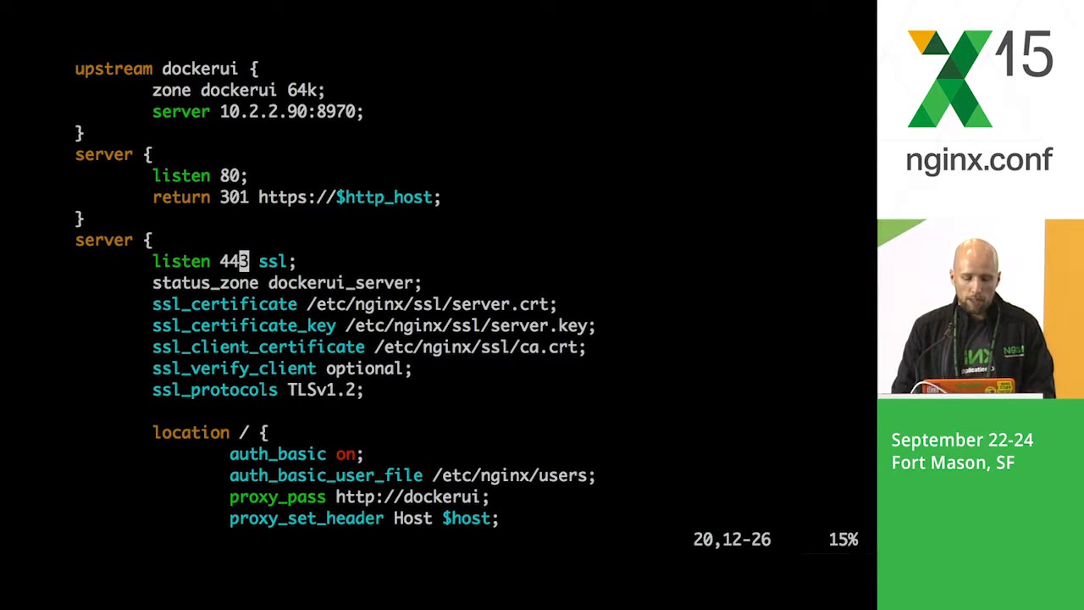
{"action": "left_click", "coordinate": [241, 303]}
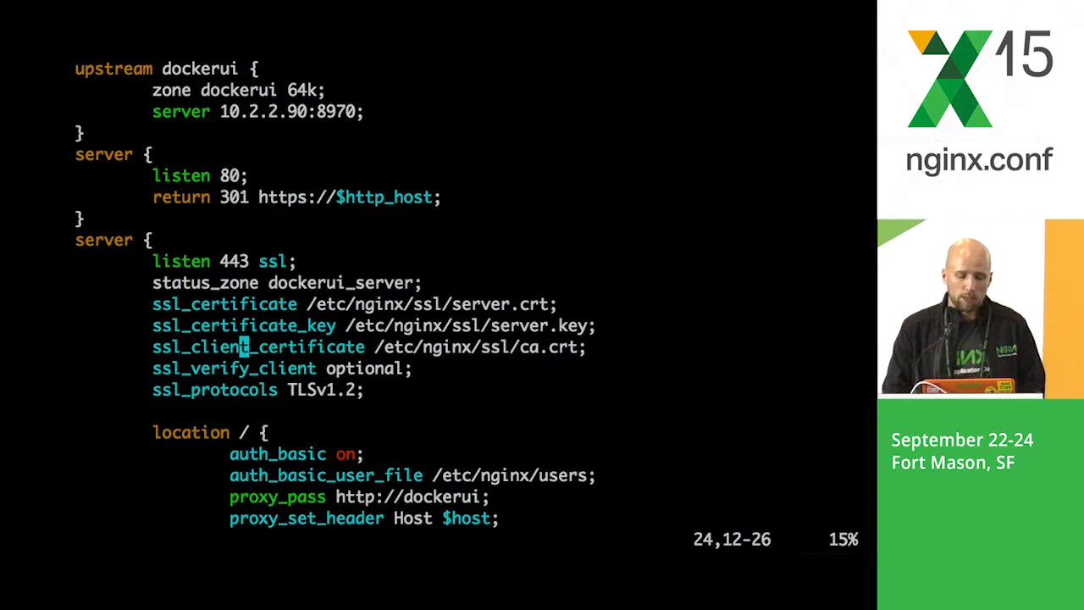
{"action": "key", "text": "Down"}
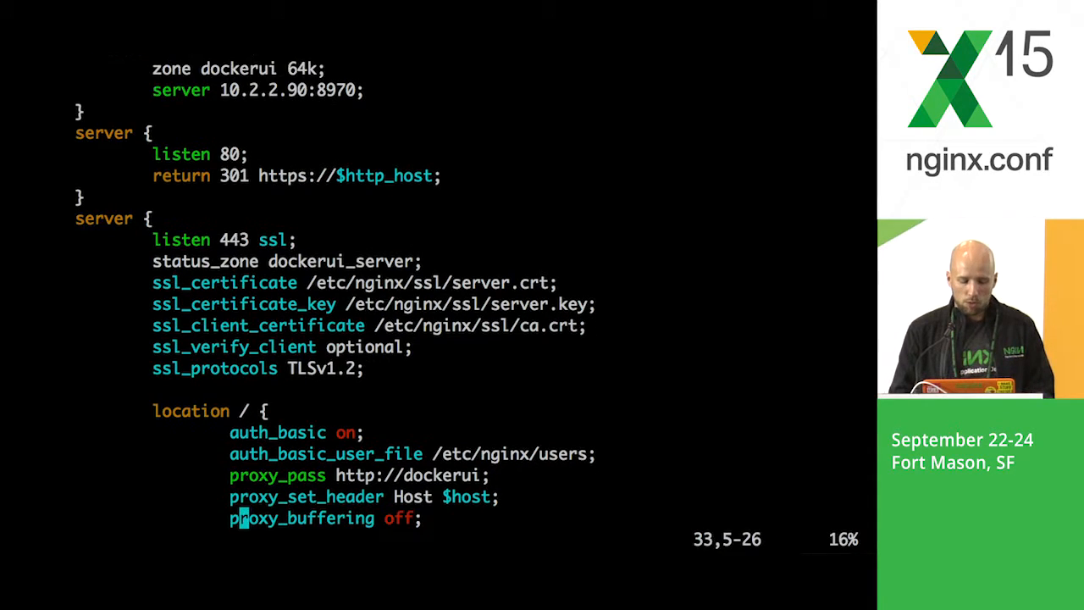
{"action": "scroll", "scroll_direction": "down", "scroll_amount": 3}
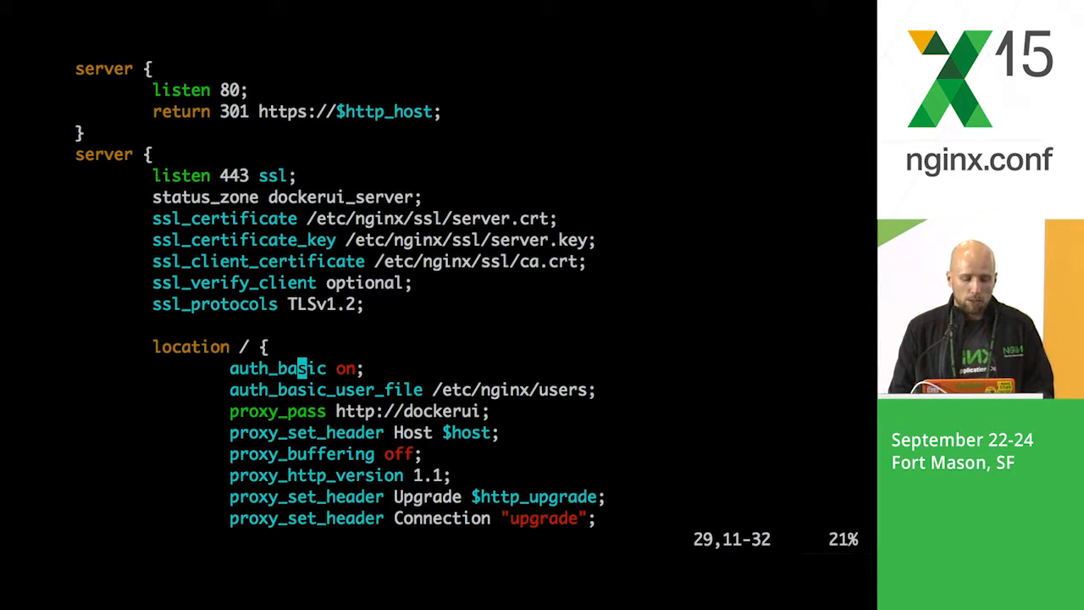
{"action": "key", "text": "Down"}
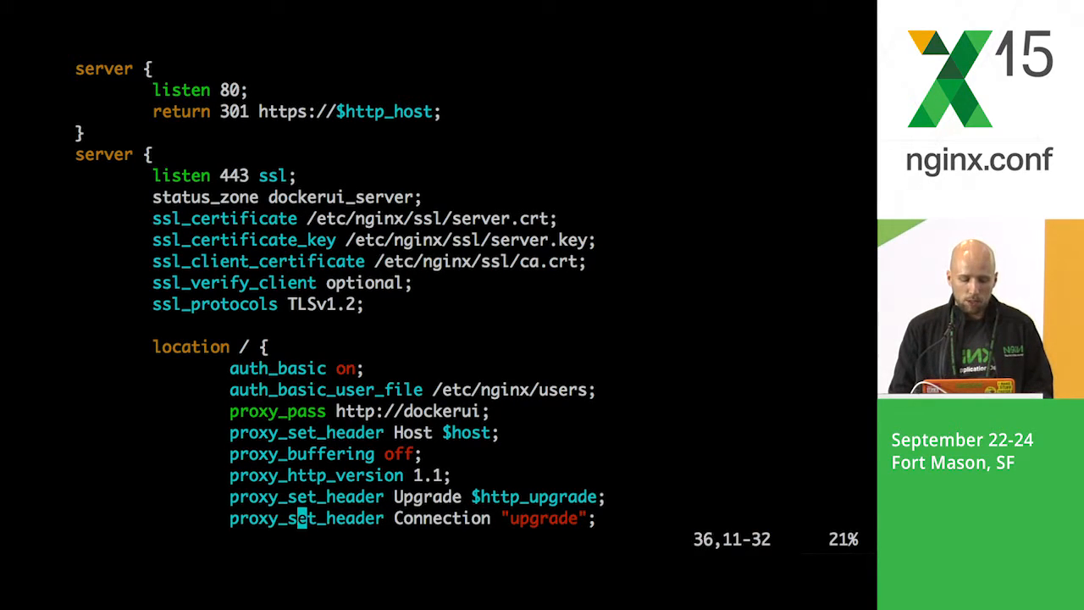
{"action": "scroll", "scroll_direction": "down", "scroll_amount": 3}
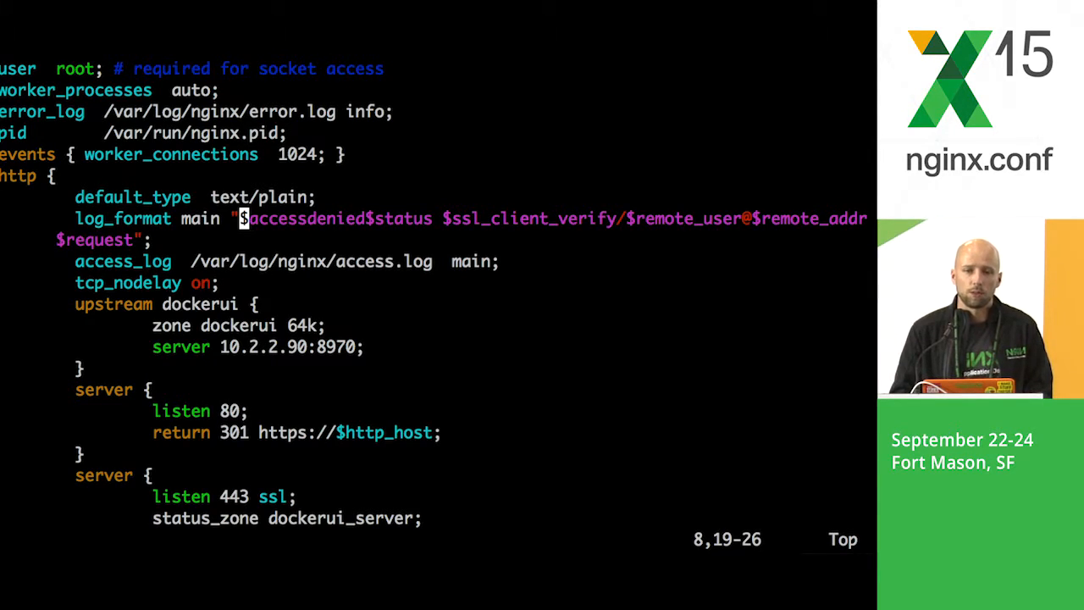
{"action": "scroll", "scroll_direction": "down", "scroll_amount": 3}
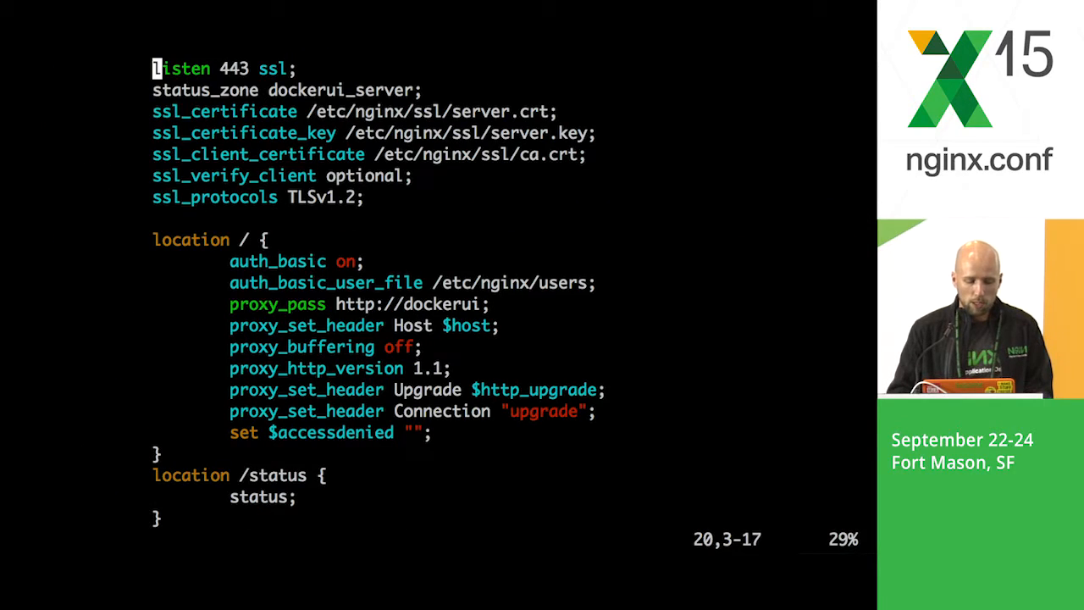
{"action": "scroll", "scroll_direction": "down", "scroll_amount": 3}
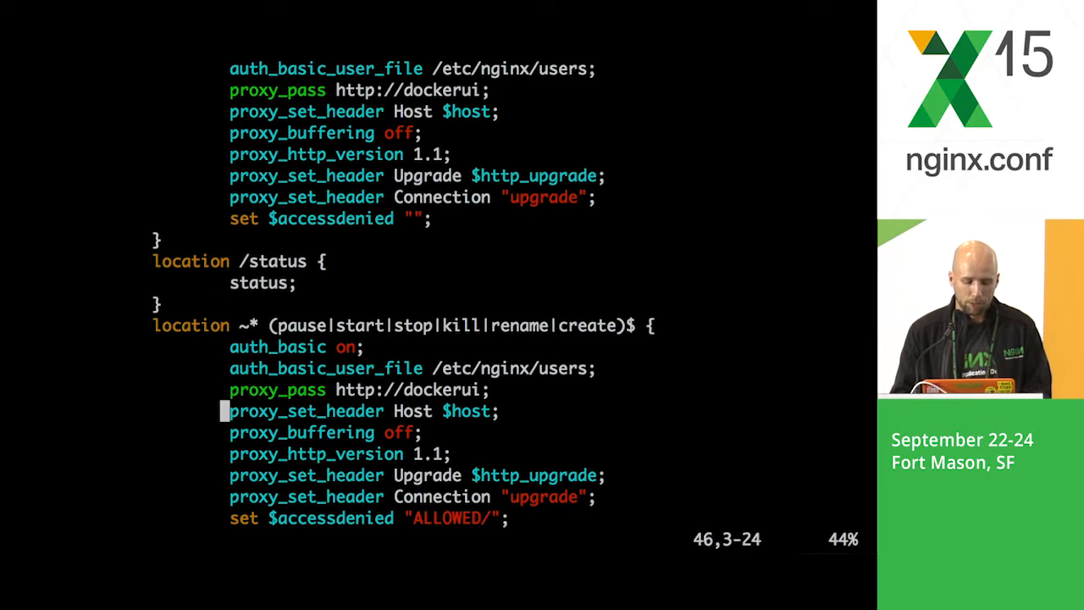
{"action": "scroll", "scroll_direction": "down", "scroll_amount": 3}
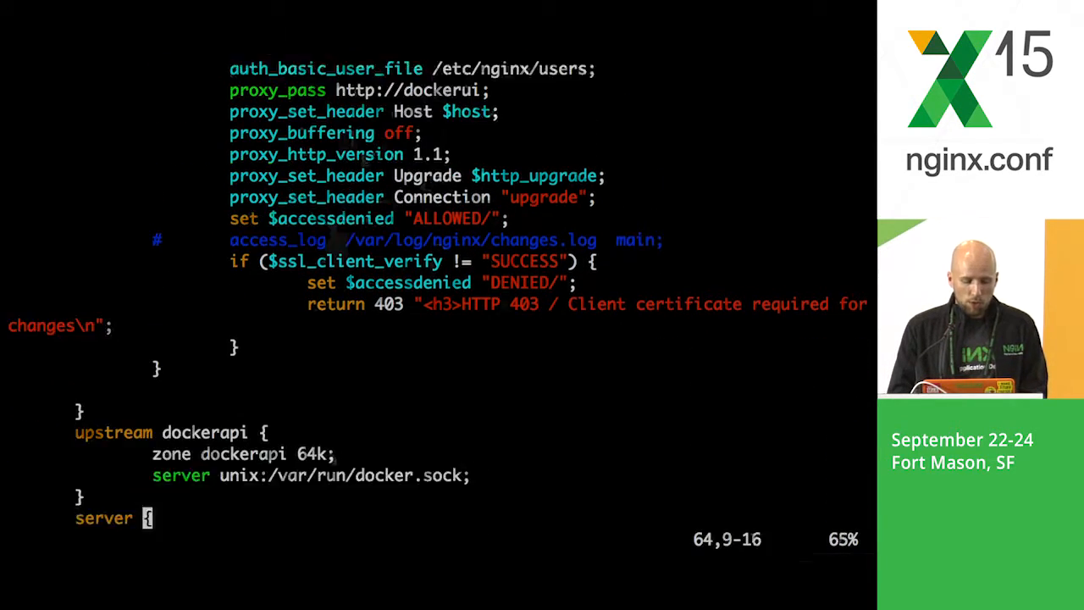
{"action": "scroll", "scroll_direction": "down", "scroll_amount": 3}
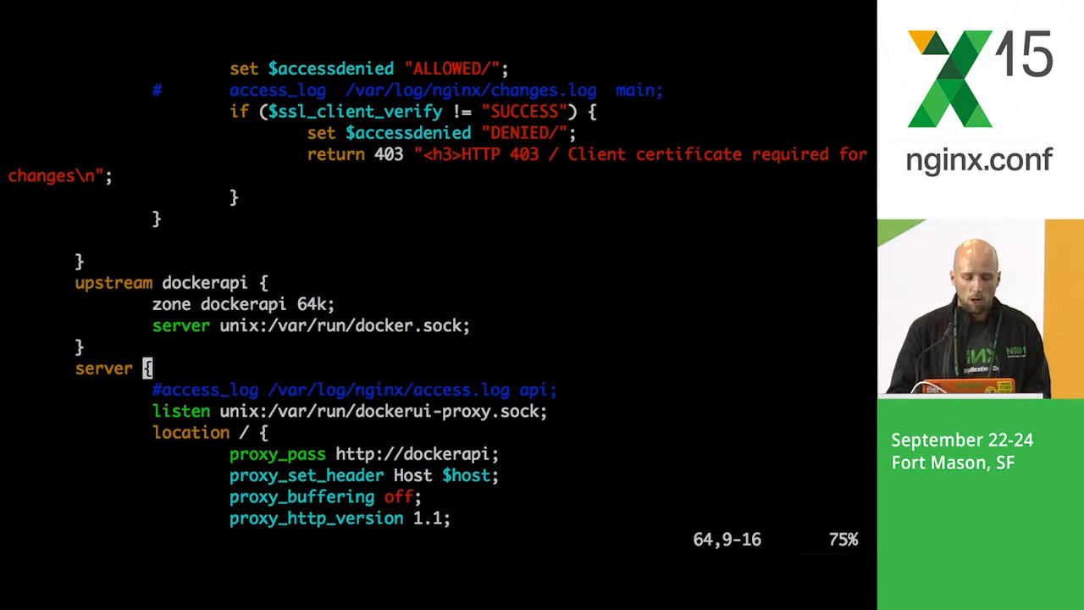
Quit vim with :q and bring Google Chrome to the front
{"action": "type", "text": ":q"}
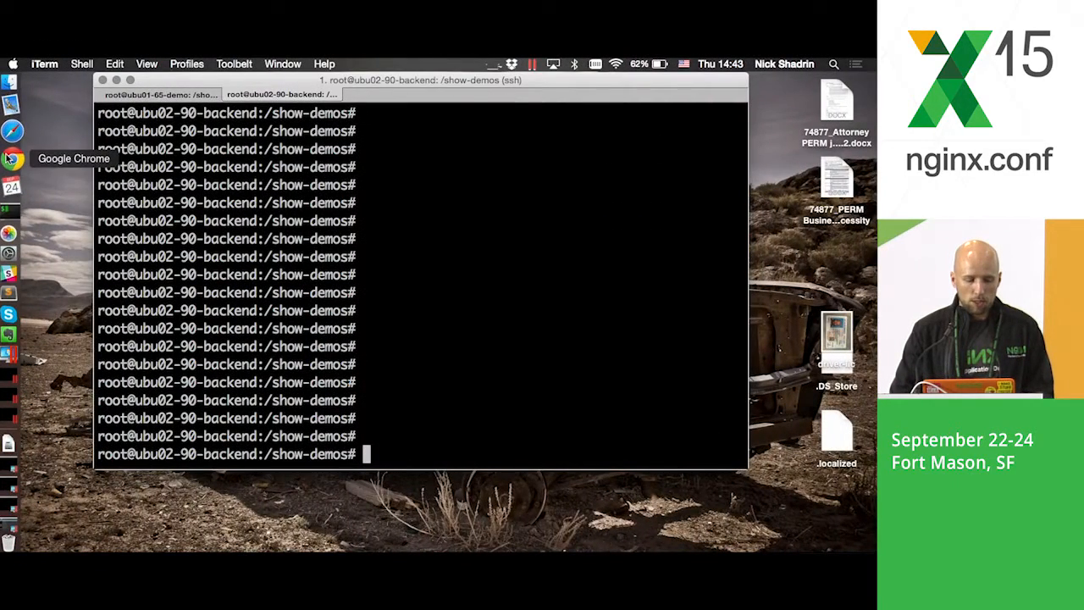
{"action": "left_click", "coordinate": [14, 159]}
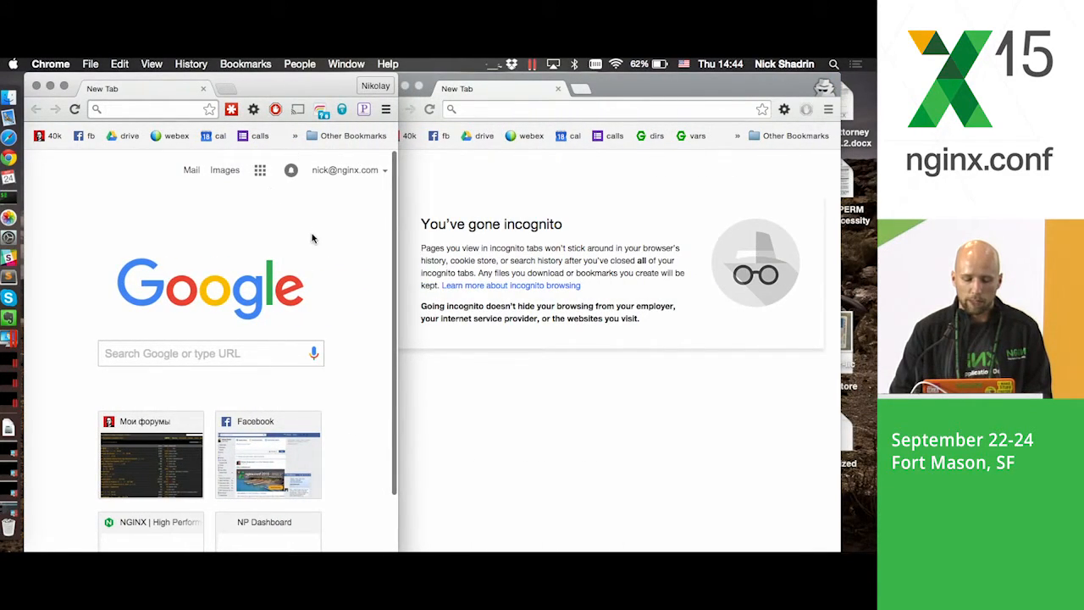
{"action": "left_click", "coordinate": [138, 109]}
{"action": "type", "text": "https://dockerui"}
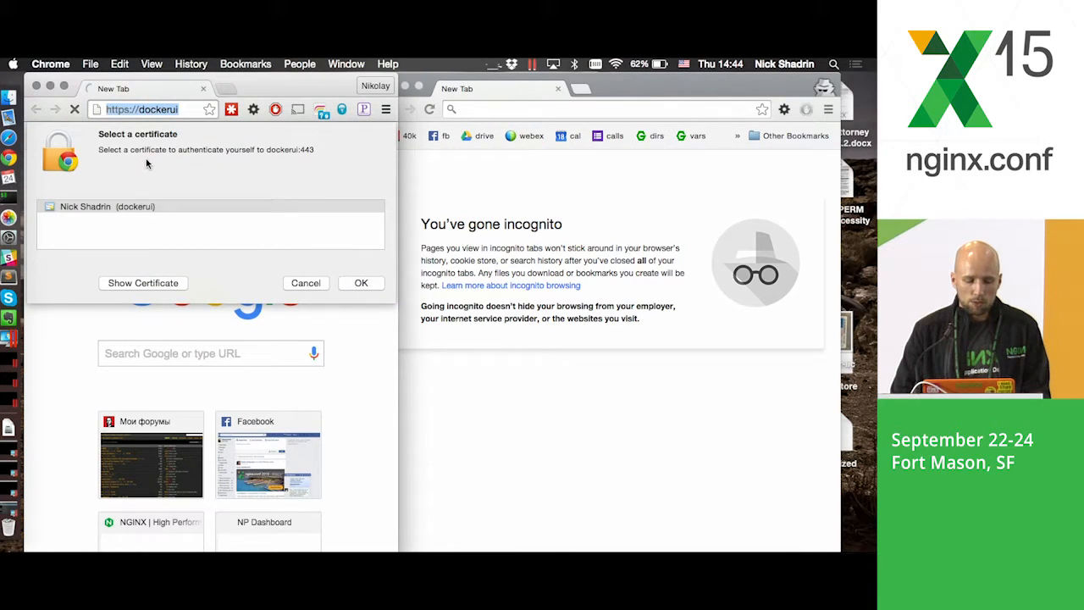
Select the dockerui client certificate and confirm it for dockerui:443
{"action": "left_click", "coordinate": [210, 207]}
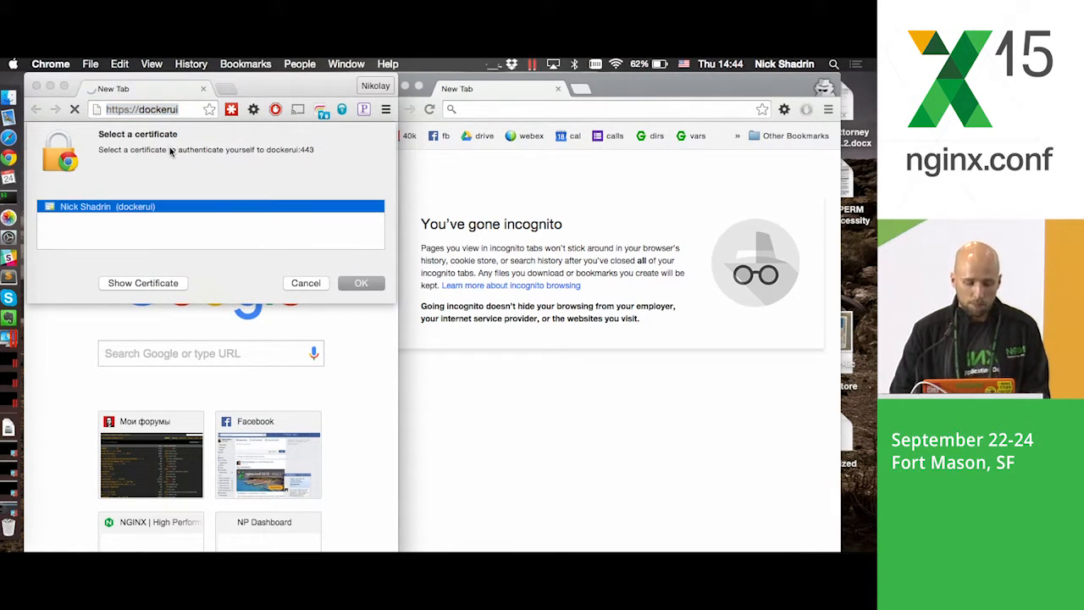
{"action": "mouse_move", "coordinate": [330, 251]}
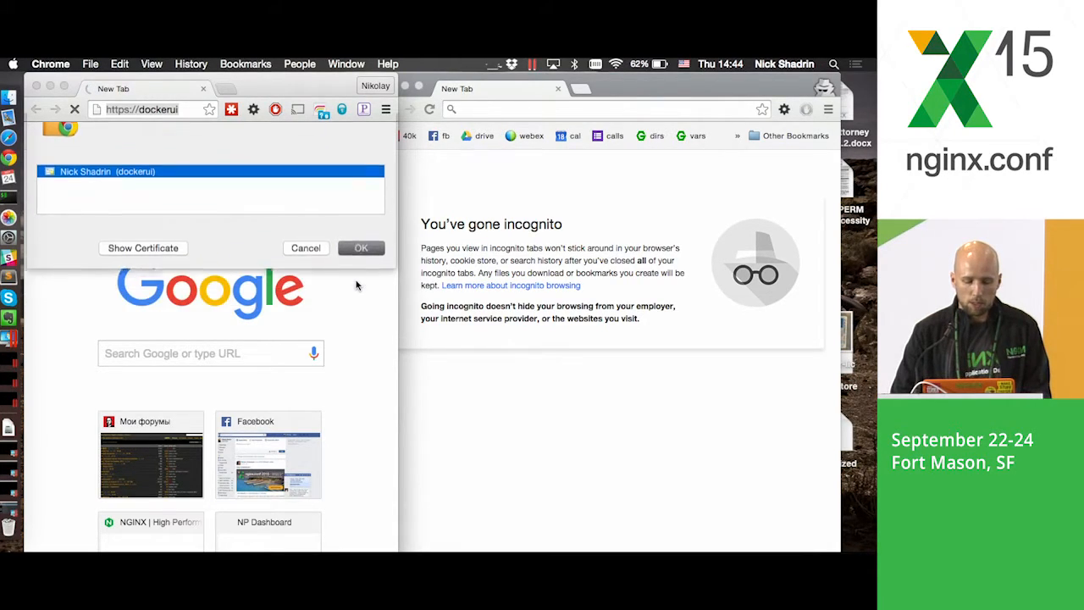
{"action": "left_click", "coordinate": [361, 248]}
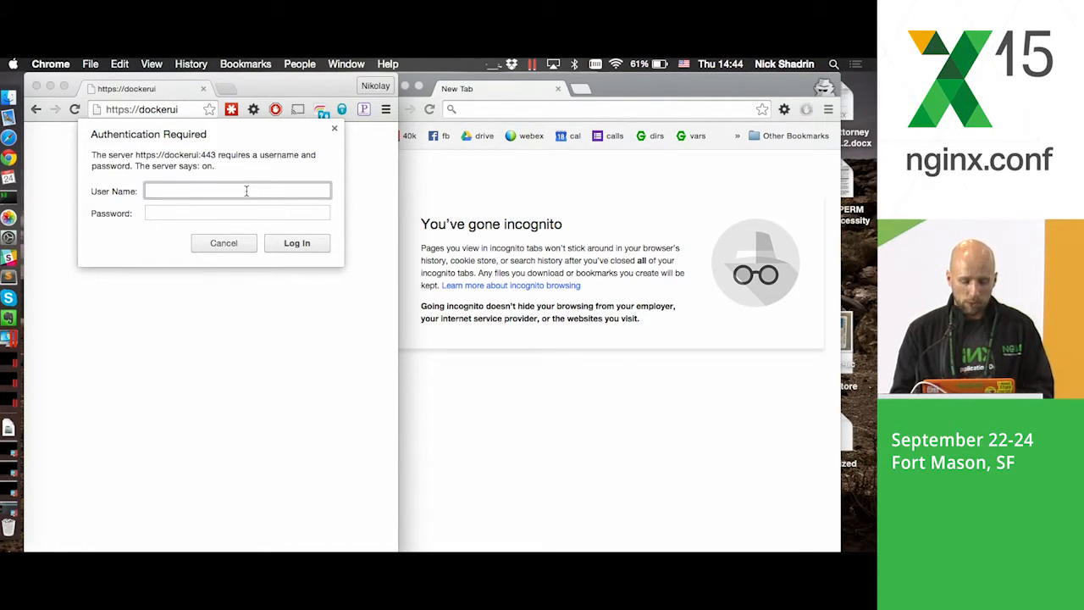
Enter user name 'nick' in the basic auth dialog and move to the password field
{"action": "type", "text": "nick"}
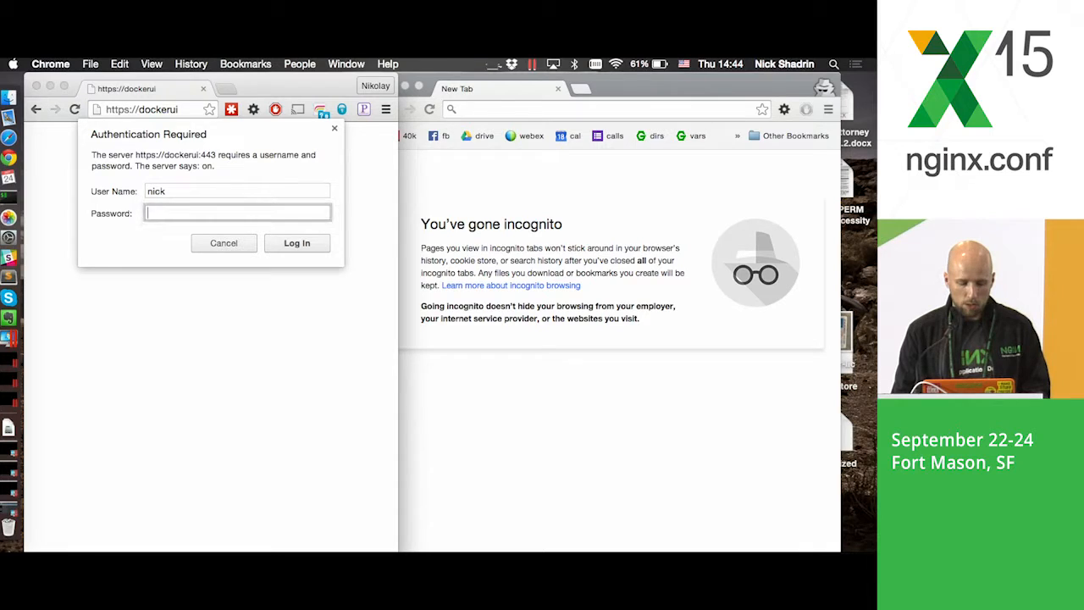
{"action": "left_click", "coordinate": [297, 244]}
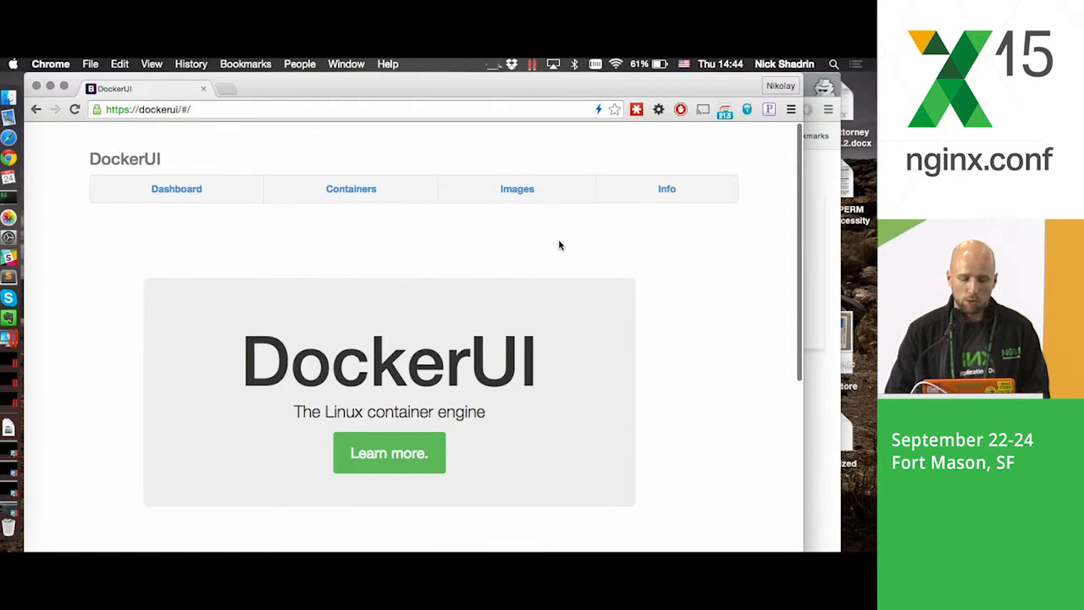
Stop the serene_turing container from its details page on the dashboard
{"action": "left_click", "coordinate": [176, 188]}
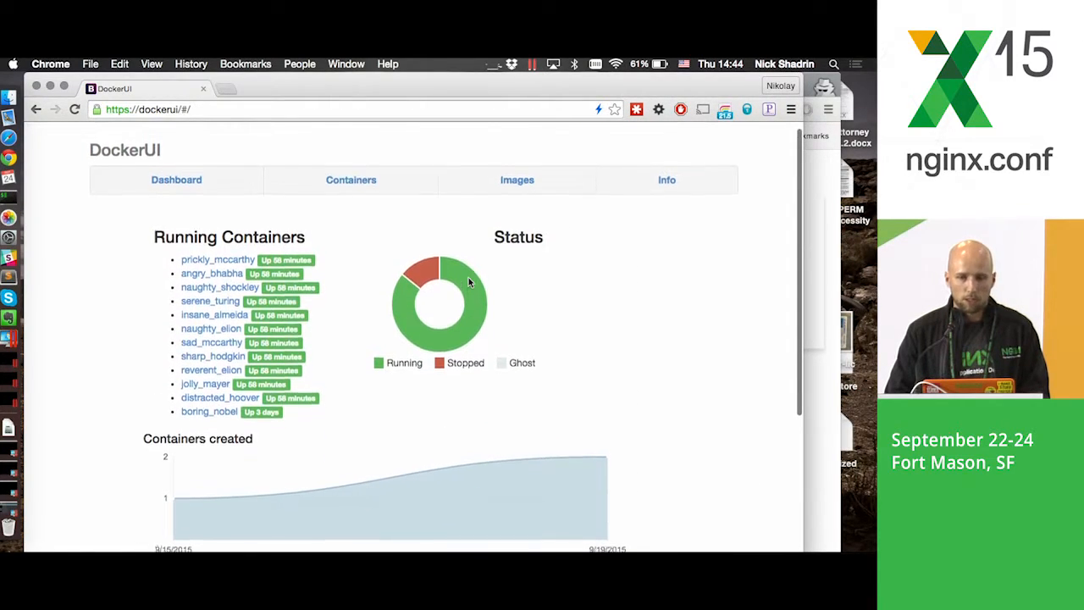
{"action": "scroll", "scroll_direction": "down", "scroll_amount": 3}
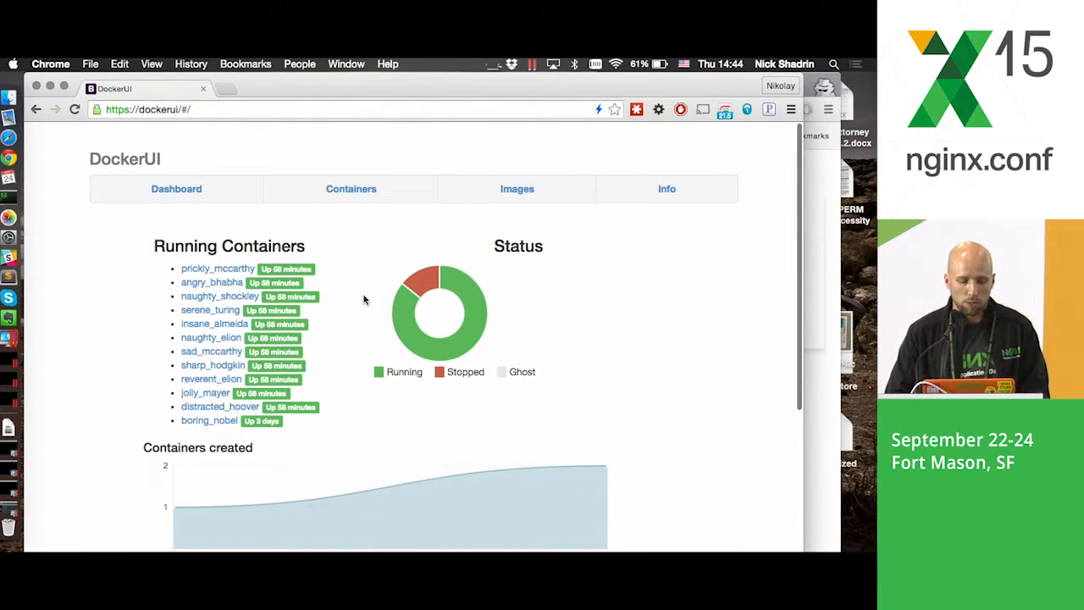
{"action": "left_click", "coordinate": [217, 268]}
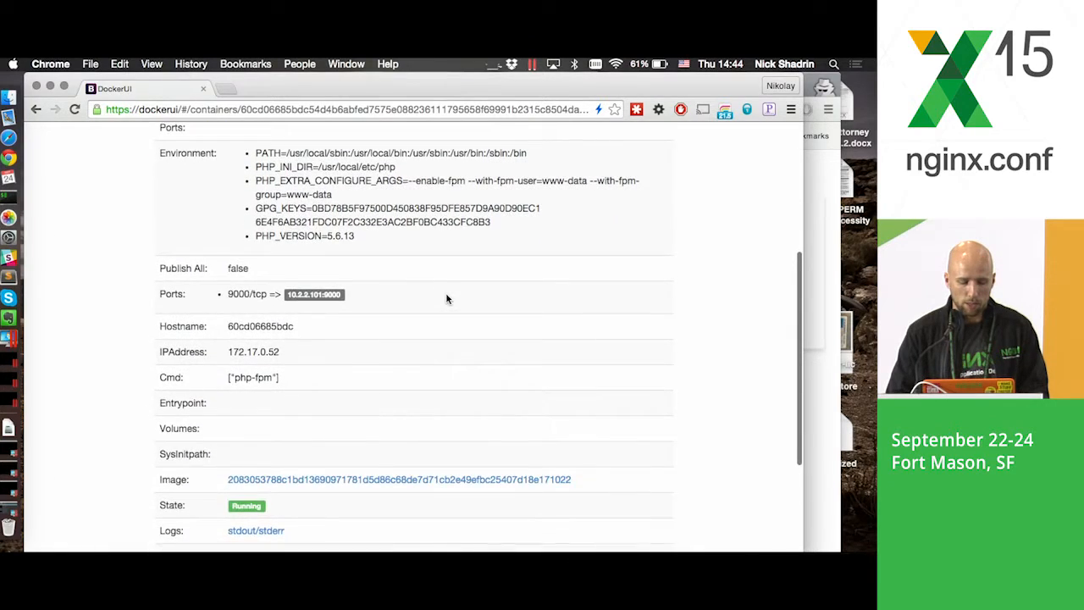
{"action": "scroll", "scroll_direction": "up", "scroll_amount": 3}
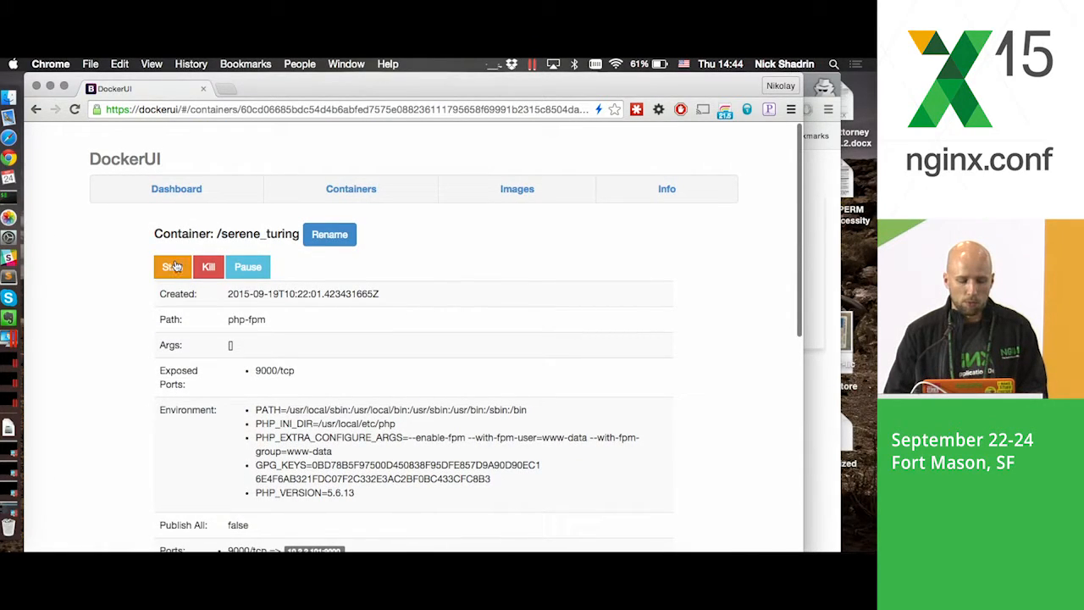
{"action": "left_click", "coordinate": [173, 266]}
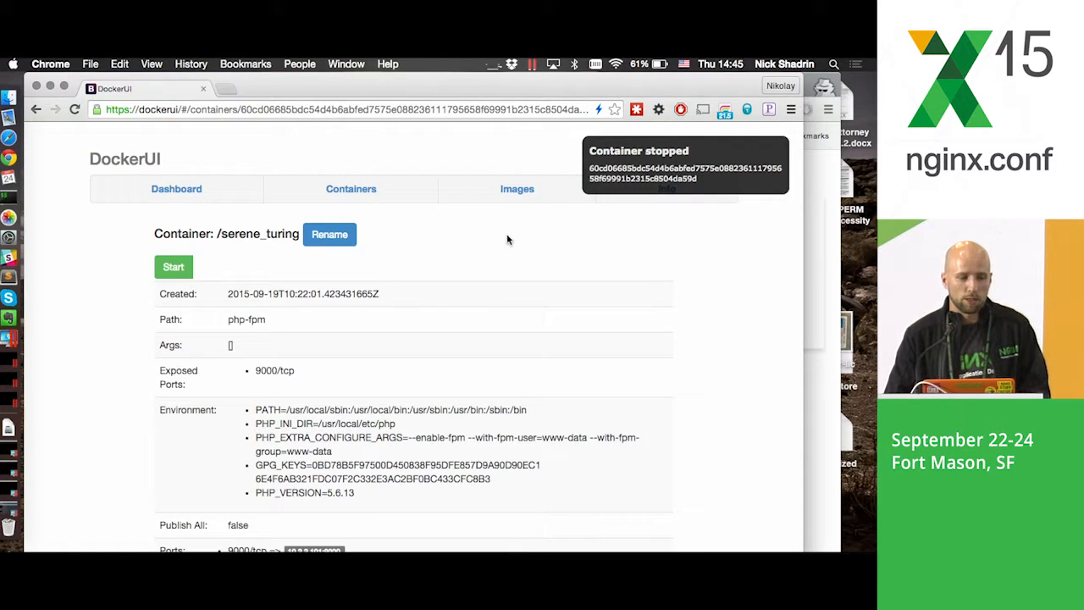
Show the full Containers list
{"action": "left_click", "coordinate": [351, 188]}
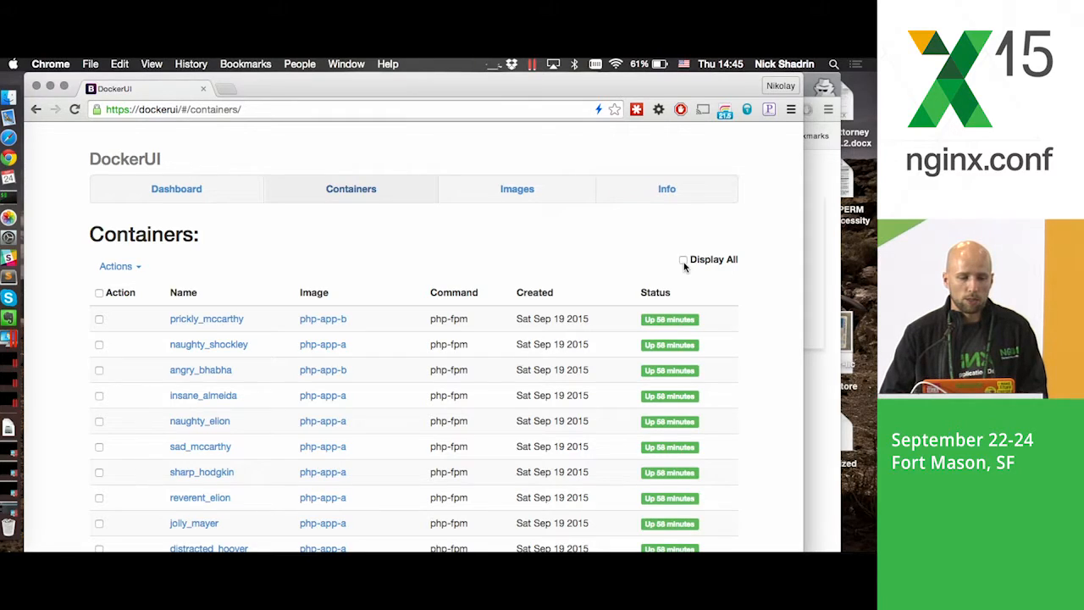
Start the exited serene_jones container from its details page
{"action": "scroll", "scroll_direction": "down", "scroll_amount": 3}
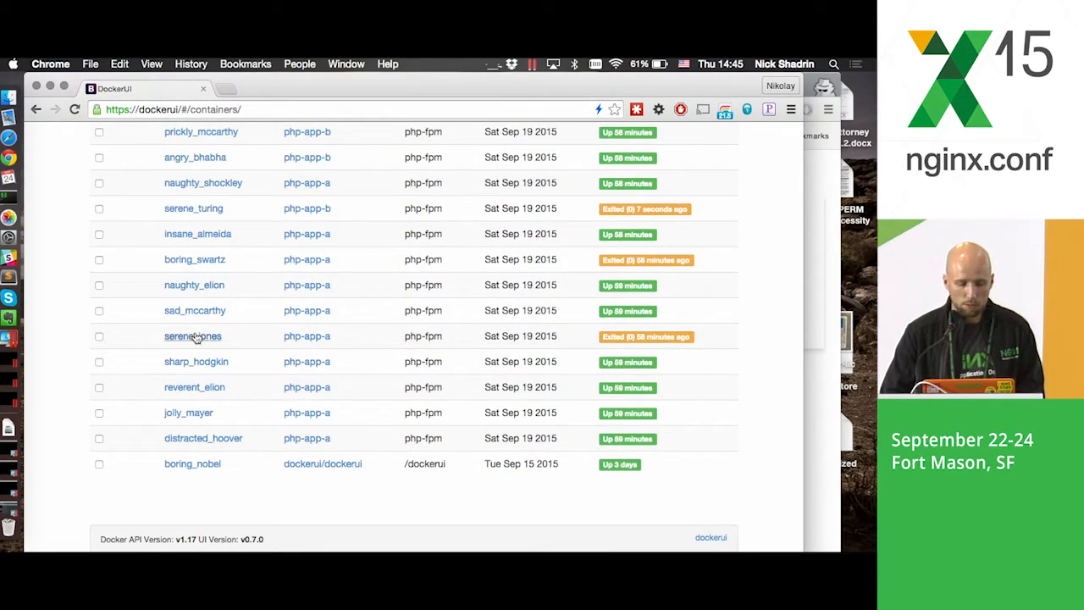
{"action": "left_click", "coordinate": [193, 335]}
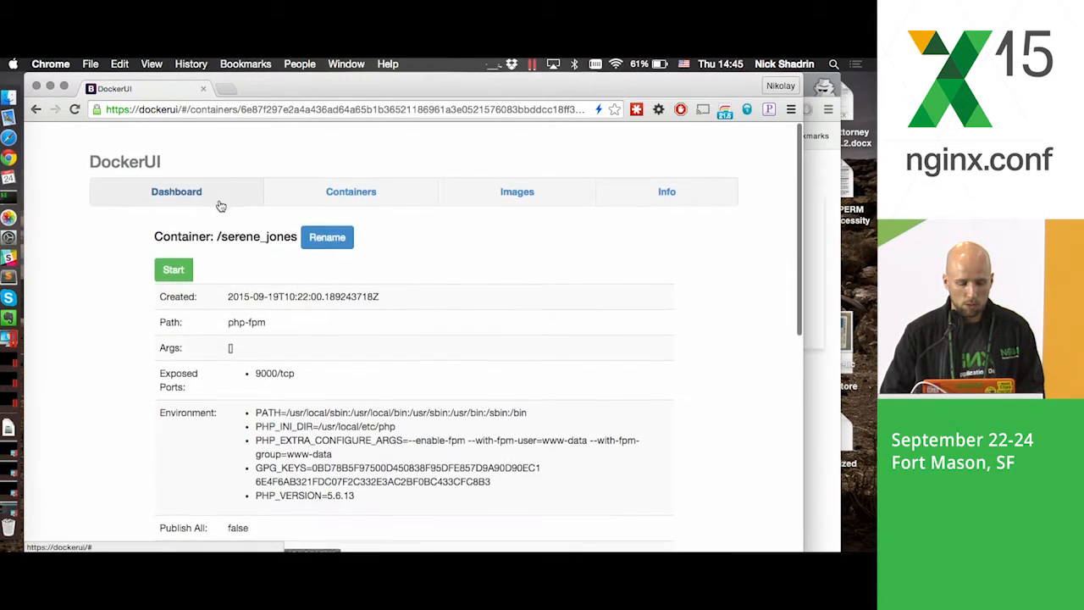
{"action": "left_click", "coordinate": [173, 269]}
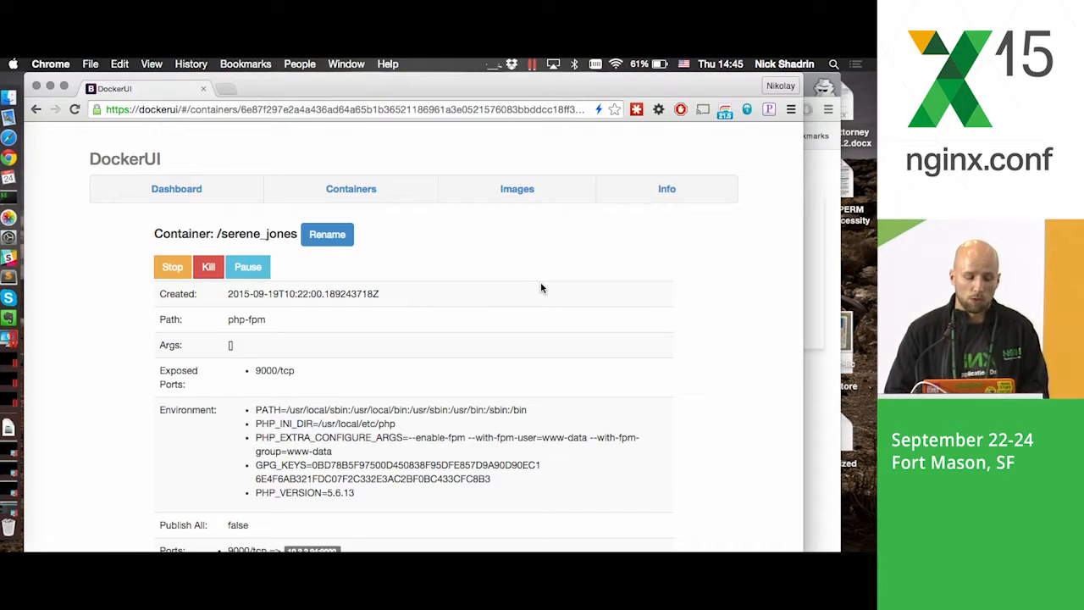
{"action": "mouse_move", "coordinate": [329, 285]}
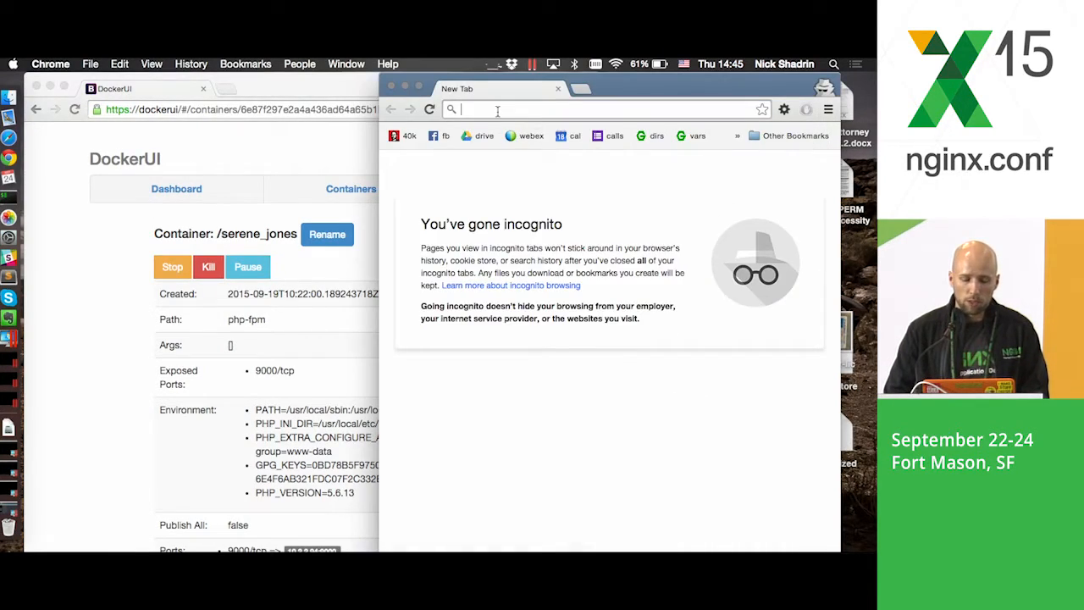
Load dockerui in an incognito window and confirm the client certificate
{"action": "type", "text": "dockerui"}
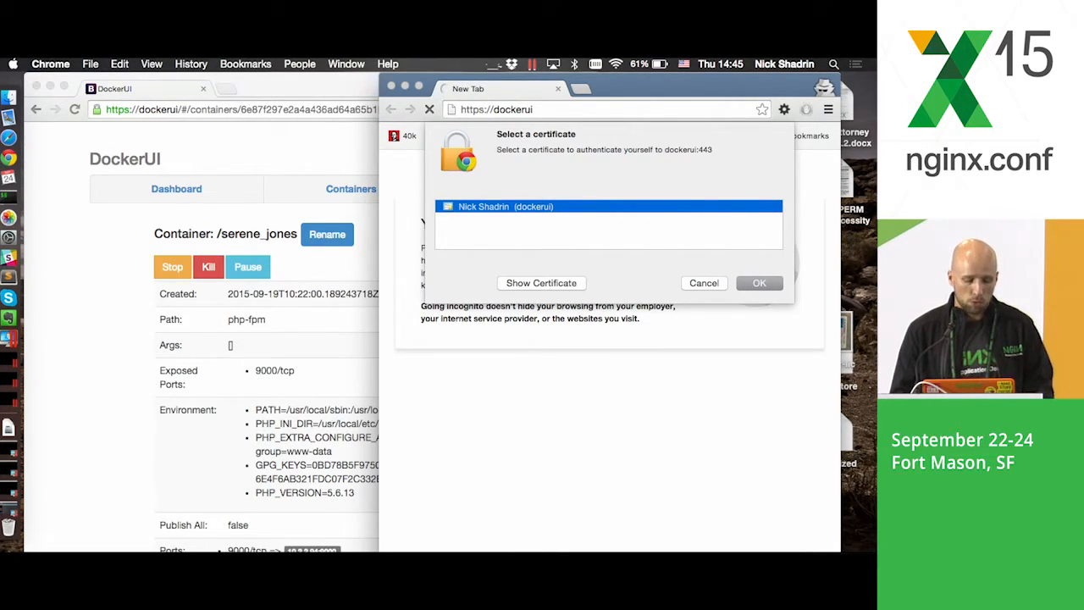
{"action": "left_click", "coordinate": [758, 283]}
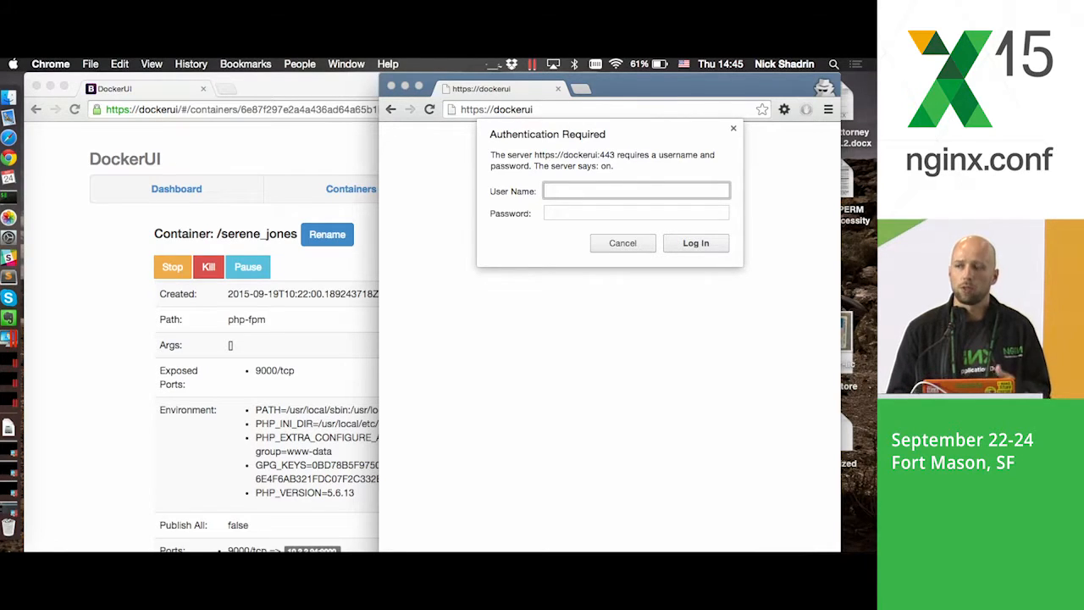
Log in to the basic auth prompt as user 'nick'
{"action": "left_click", "coordinate": [635, 189]}
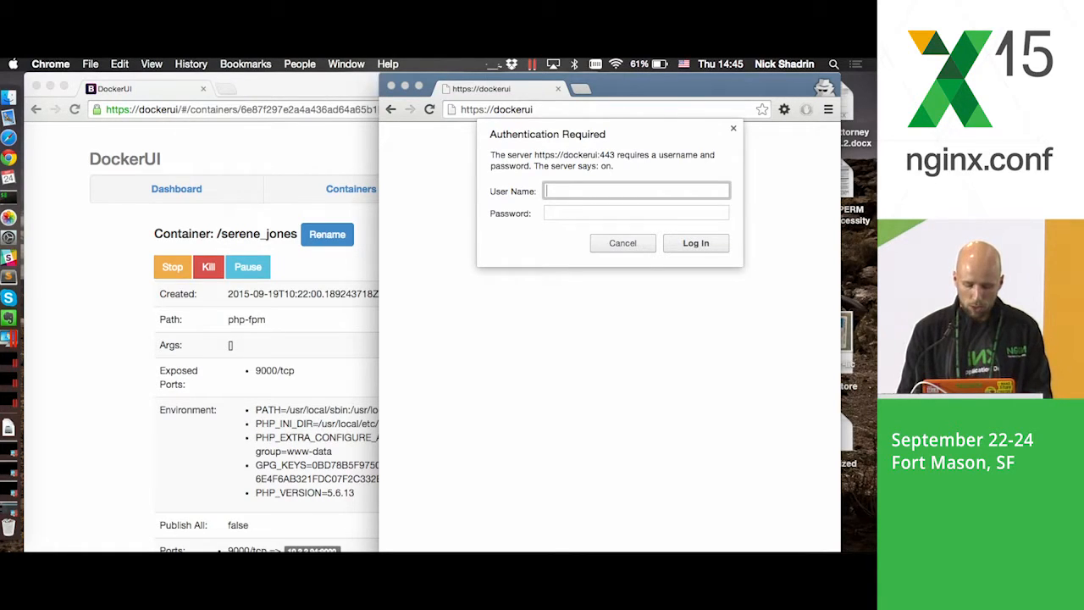
{"action": "type", "text": "nick"}
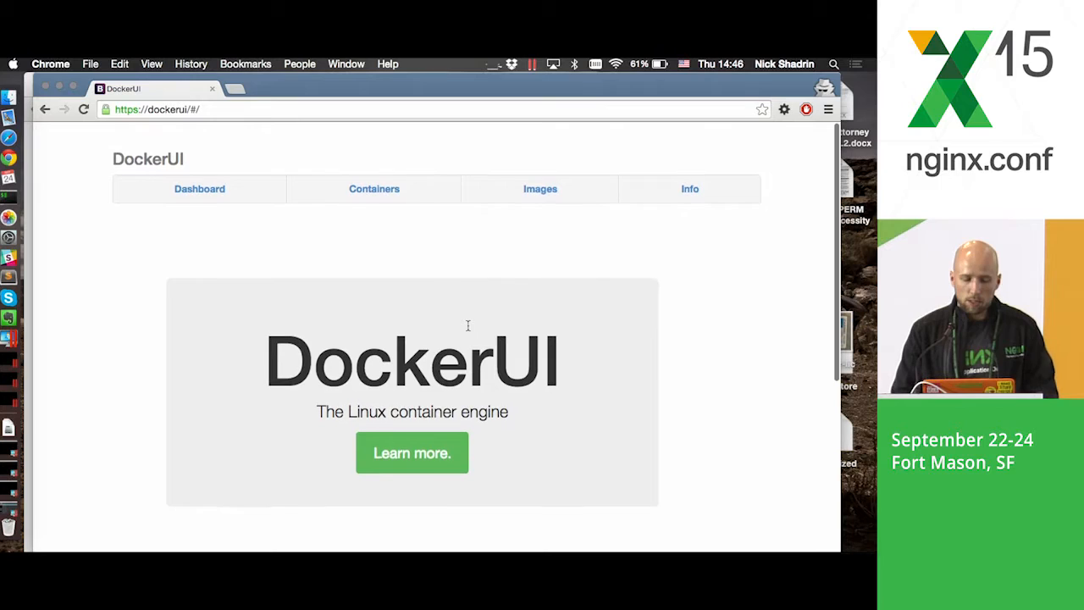
From the dashboard, view the insane_almeida container's details and attempt to stop it
{"action": "left_click", "coordinate": [200, 188]}
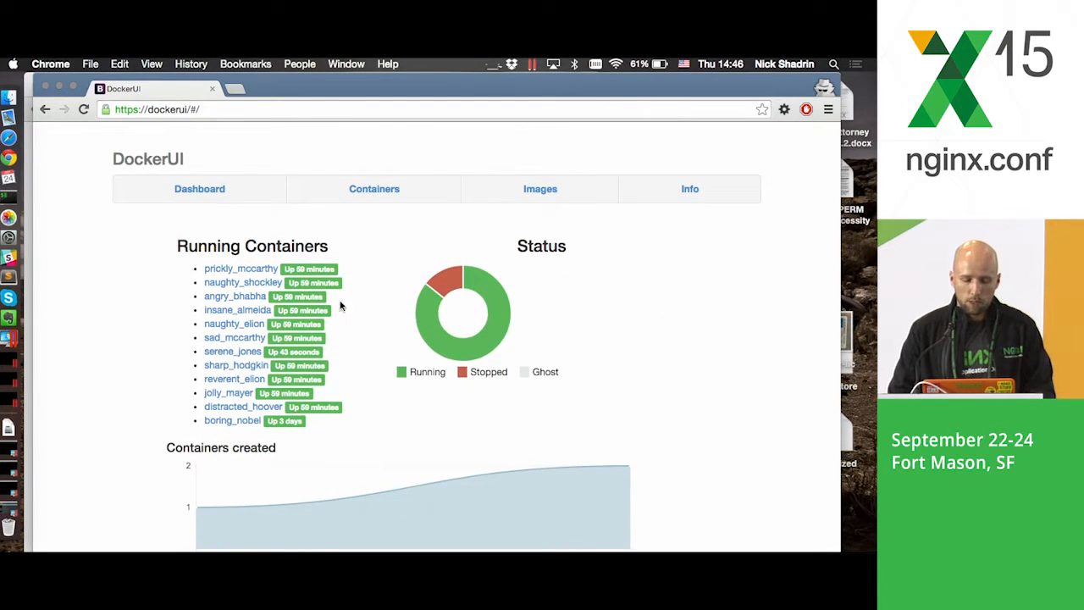
{"action": "mouse_move", "coordinate": [234, 342]}
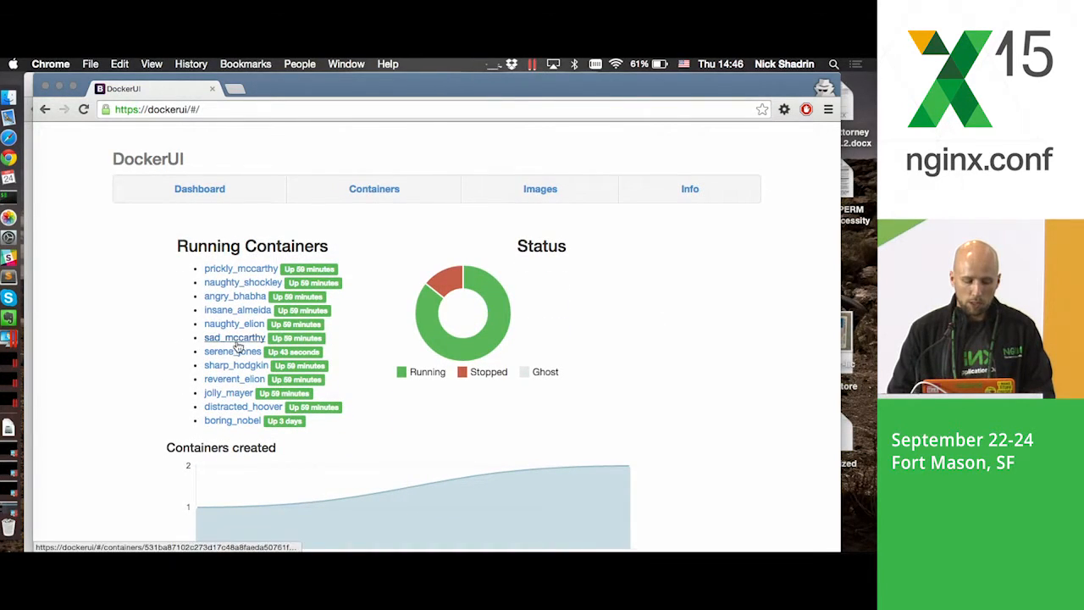
{"action": "left_click", "coordinate": [238, 308]}
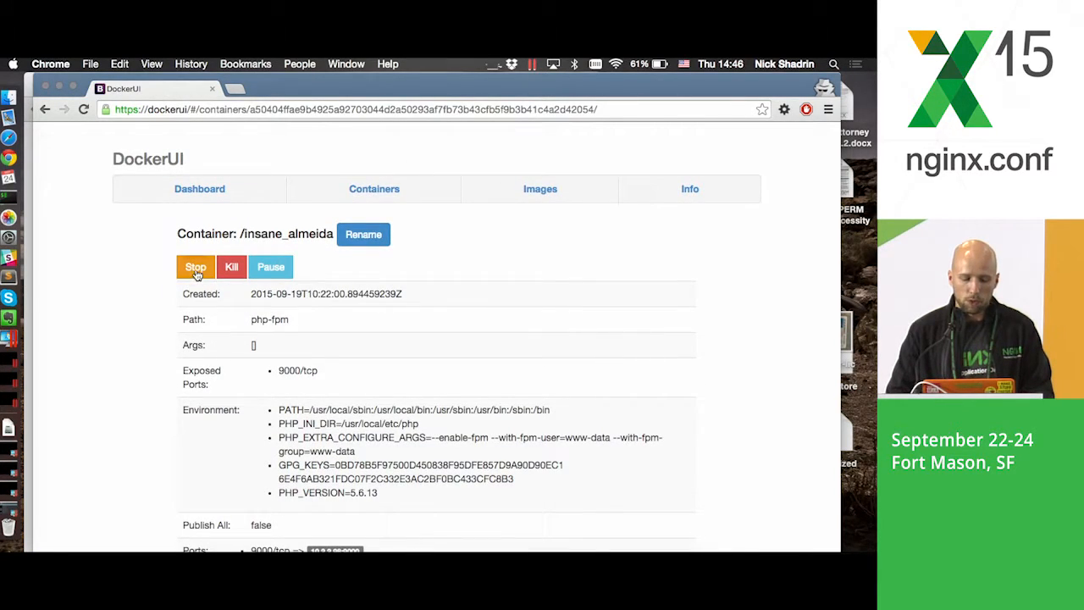
{"action": "left_click", "coordinate": [195, 267]}
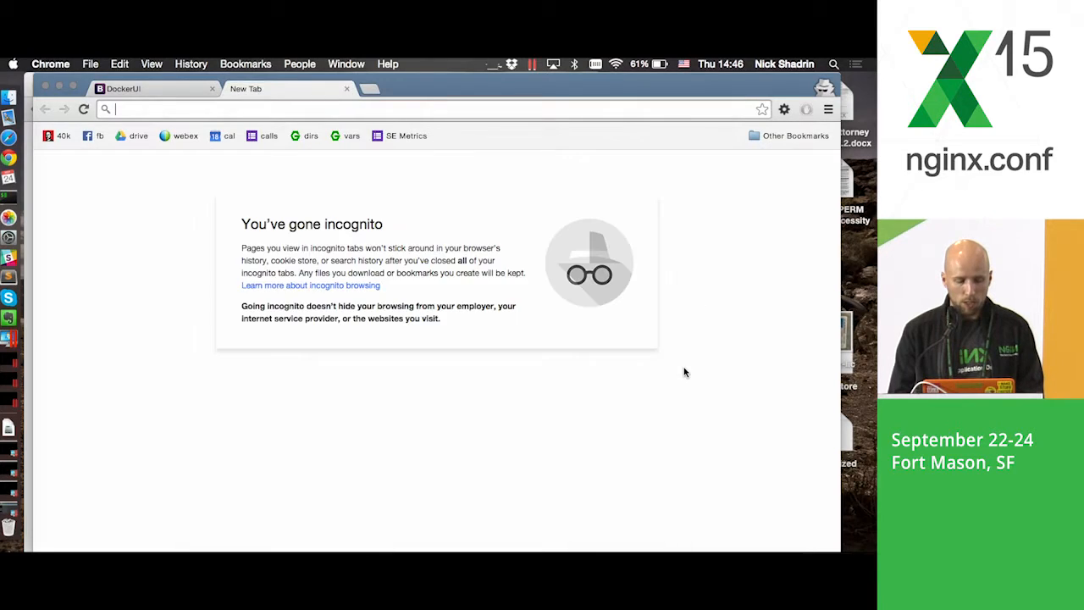
Load DockerUI directly at 10.2.2.90:8970, list all containers, then return to its dashboard
{"action": "type", "text": "10.2.2.65:8080"}
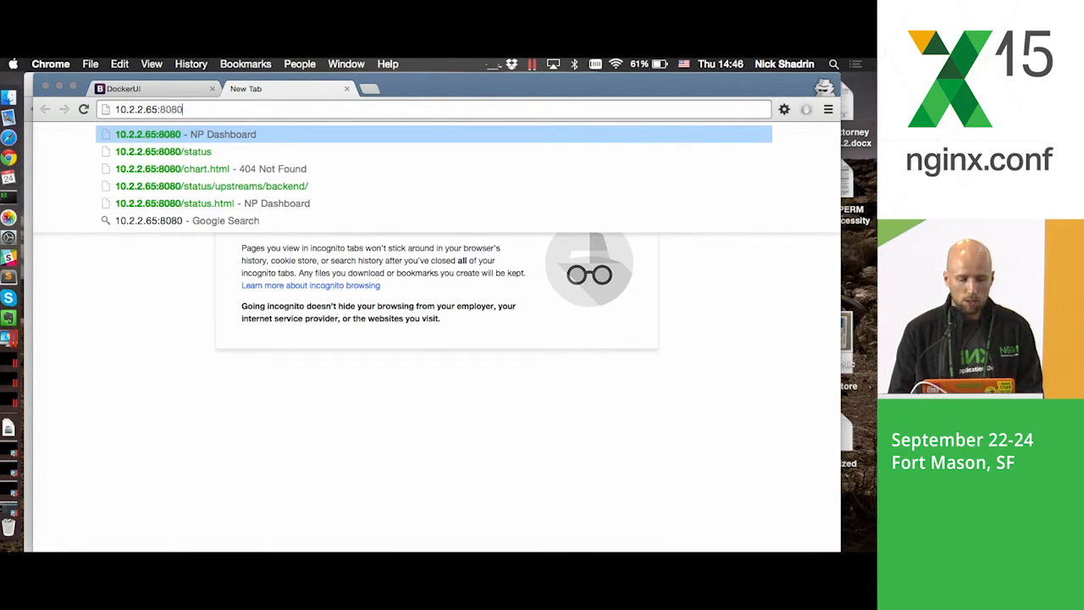
{"action": "type", "text": "10.2.2.90"}
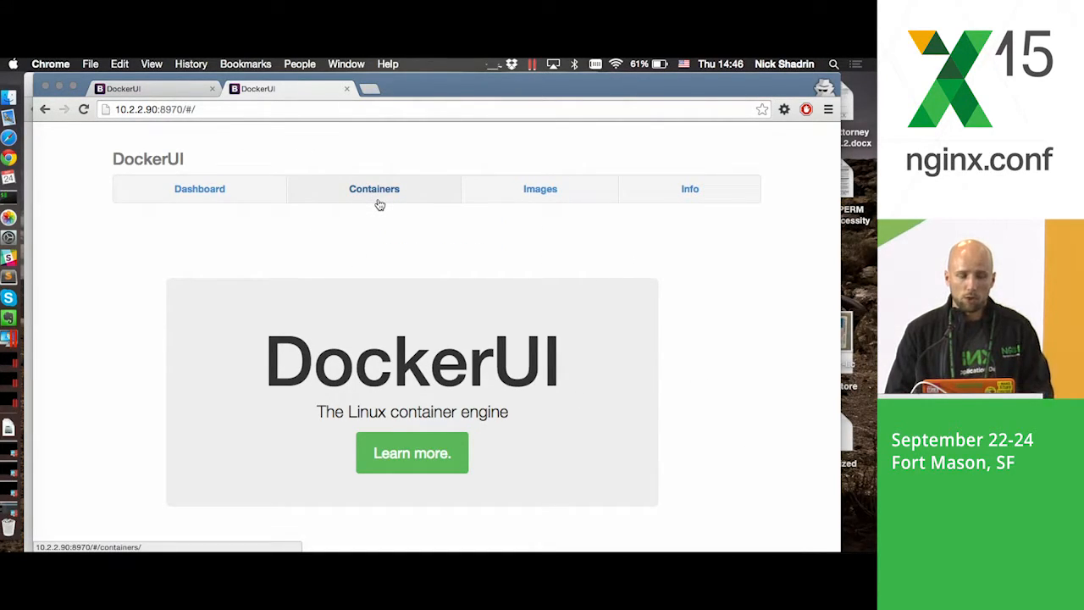
{"action": "left_click", "coordinate": [375, 188]}
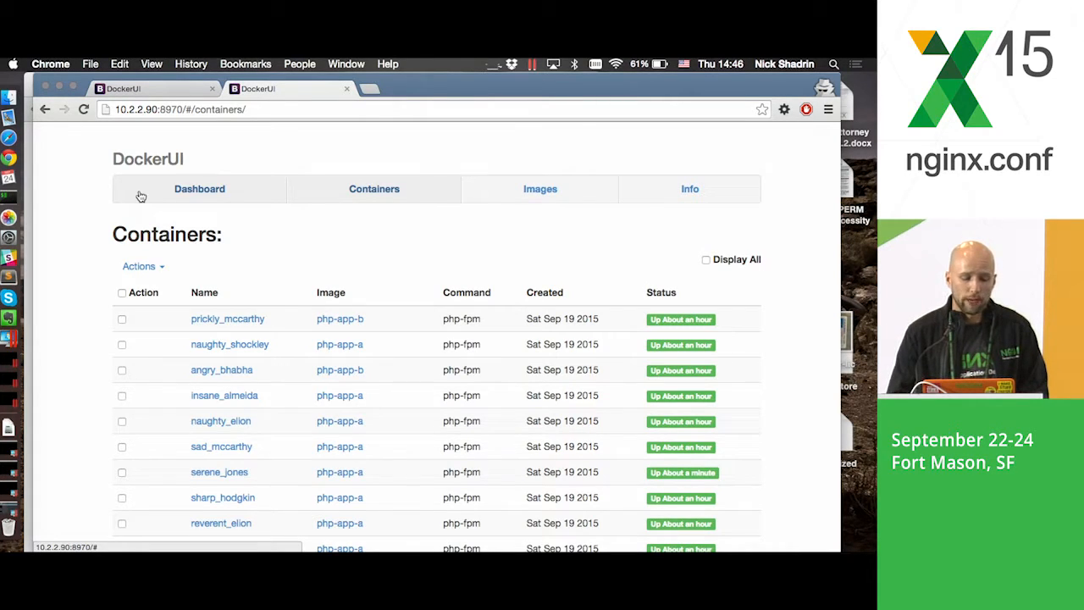
{"action": "left_click", "coordinate": [224, 395]}
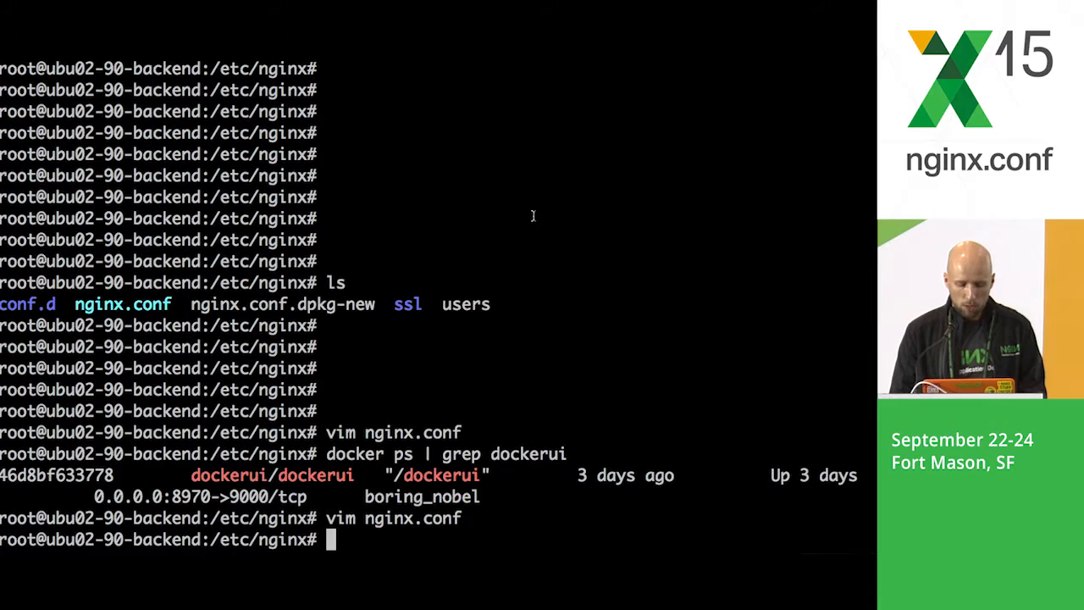
Tail the access log in /var/log/nginx and stop serene_jones so its request logs as ALLOWED/200
{"action": "type", "text": "cd"}
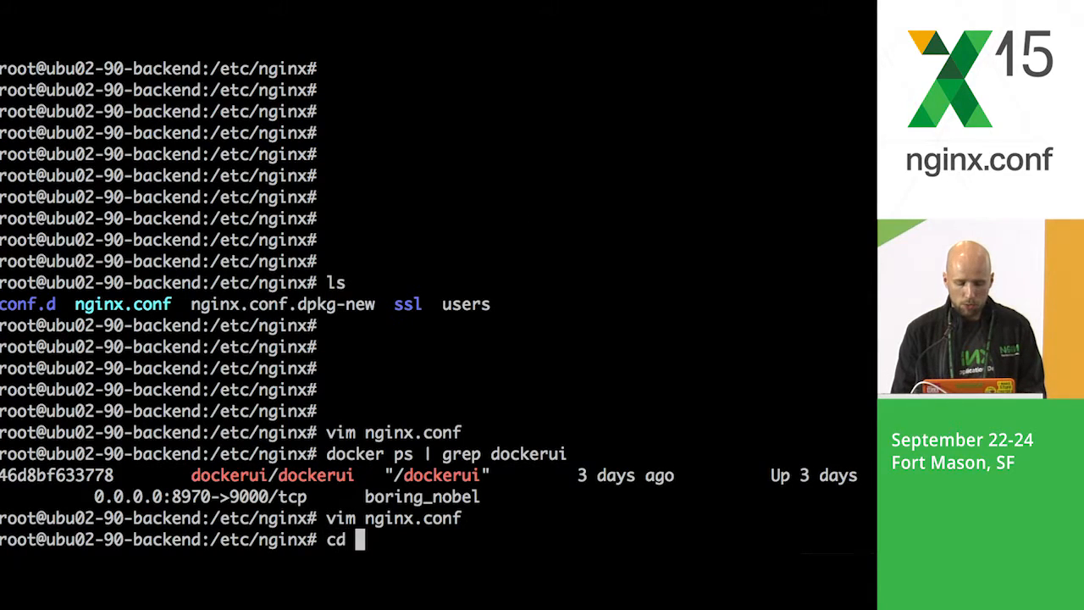
{"action": "type", "text": "/var/l"}
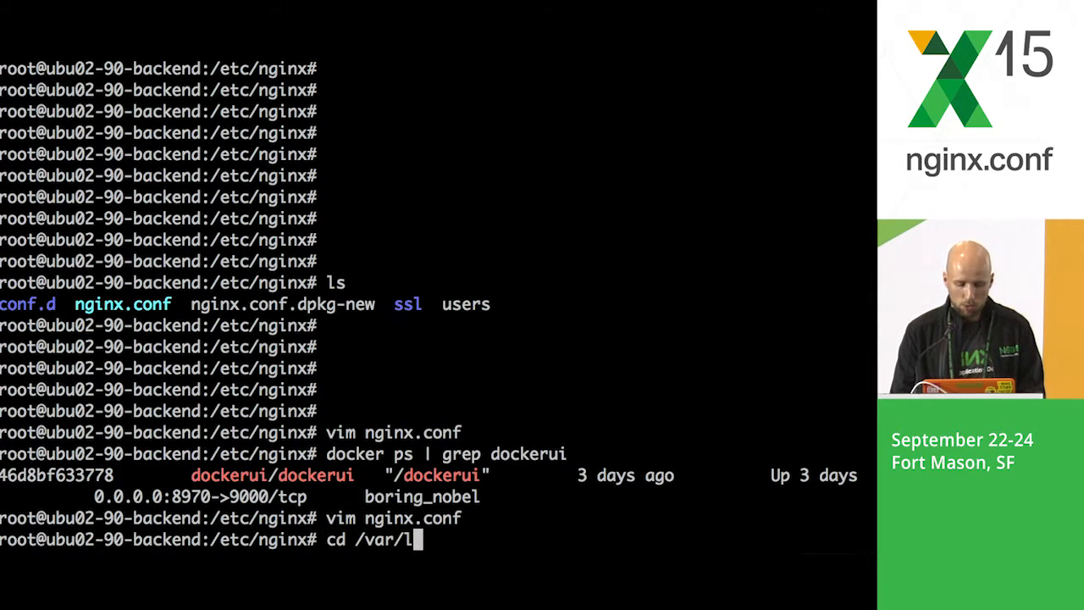
{"action": "type", "text": "og/nginx/"}
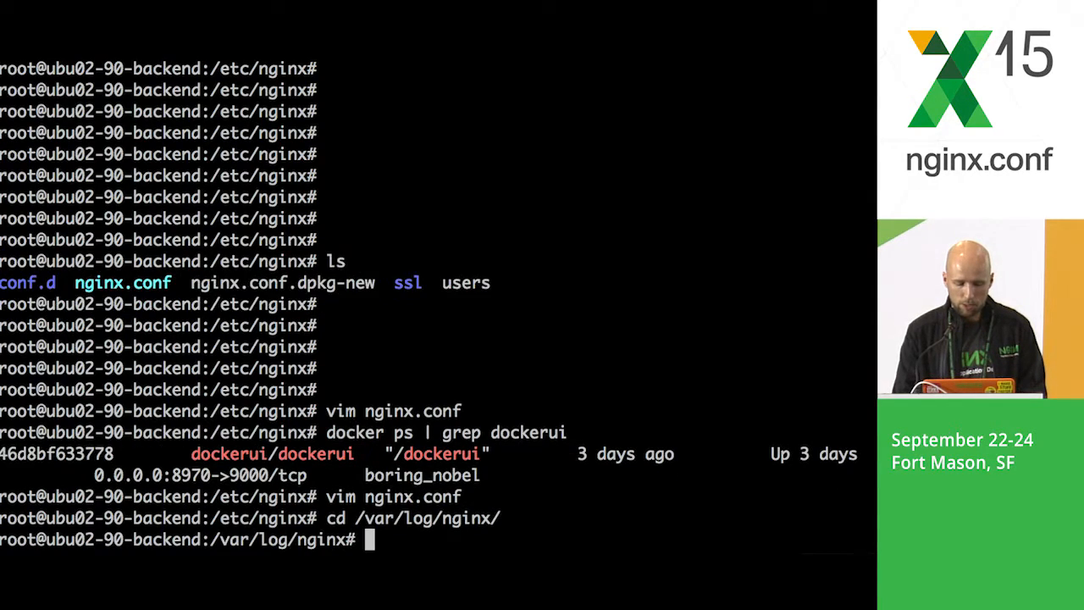
{"action": "type", "text": "tail -"}
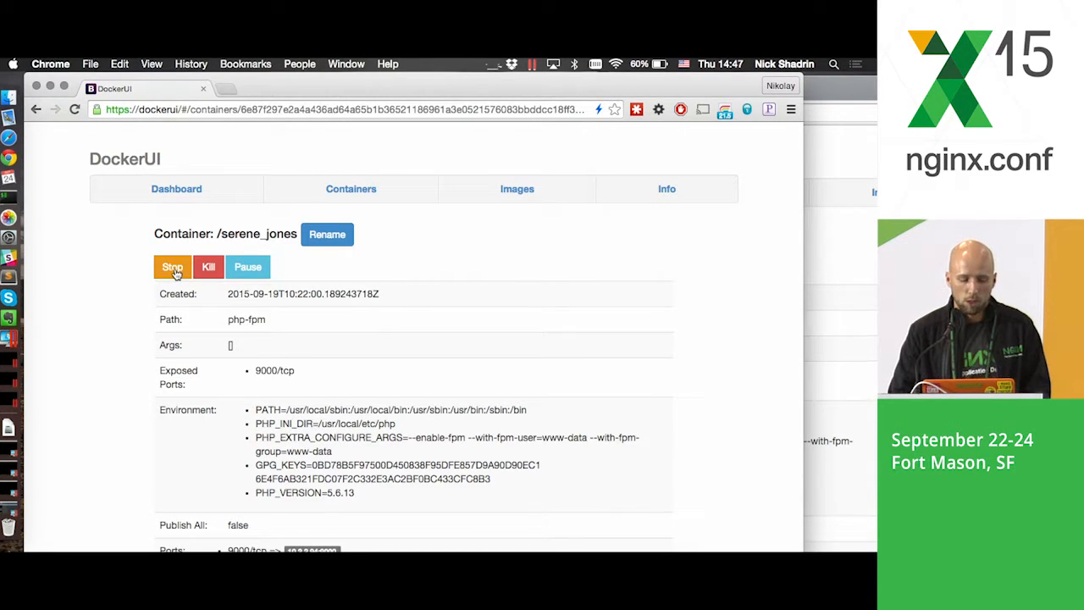
{"action": "left_click", "coordinate": [173, 267]}
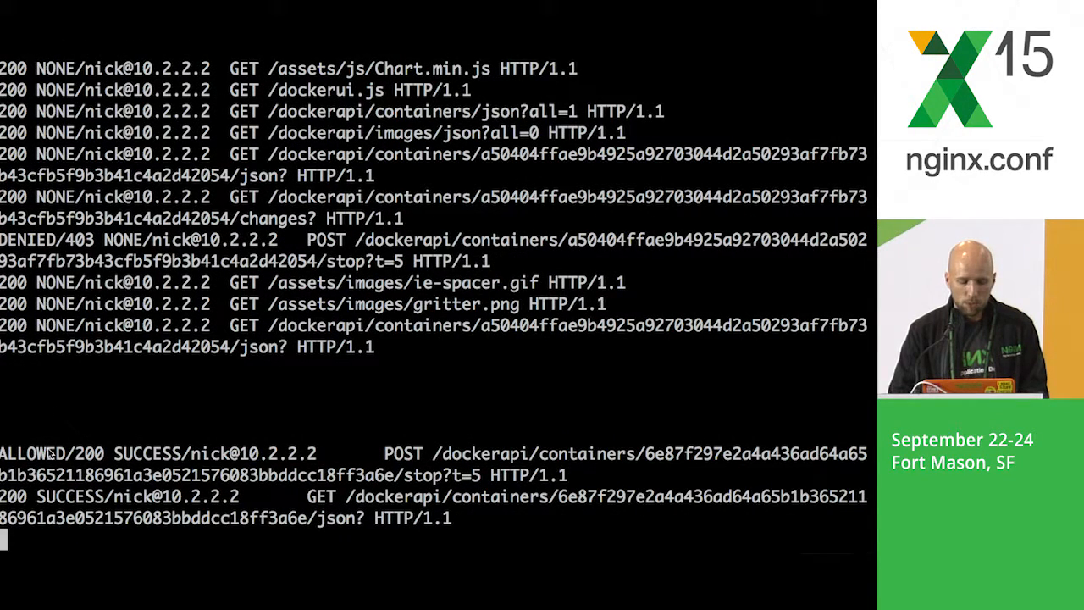
Highlight the ALLOWED/200 SUCCESS entry, then attempt to kill insane_almeida for a DENIED/403 entry
{"action": "double_click", "coordinate": [51, 454]}
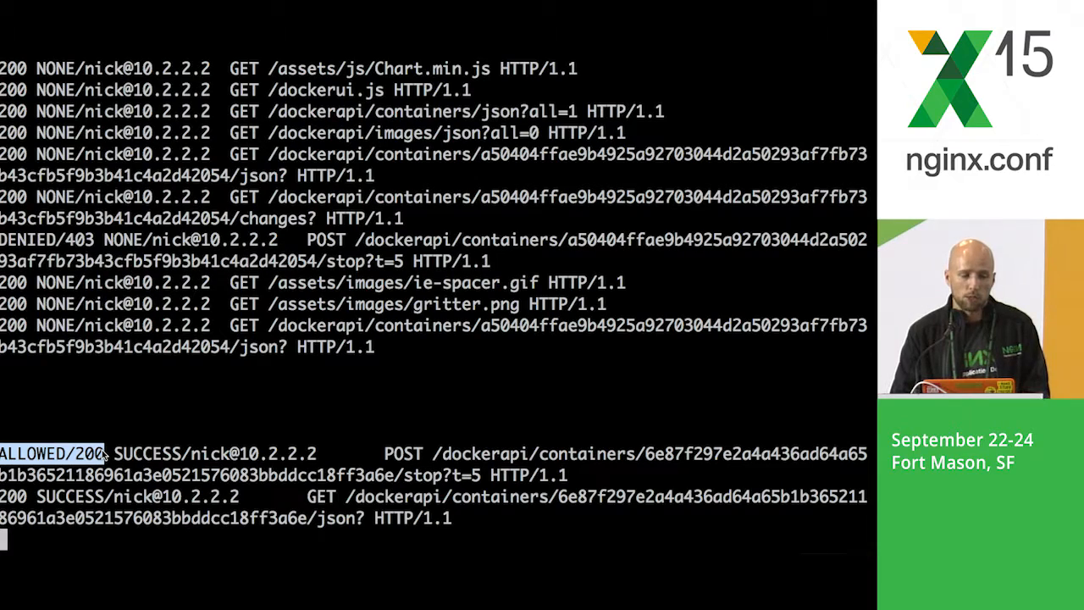
{"action": "mouse_move", "coordinate": [156, 461]}
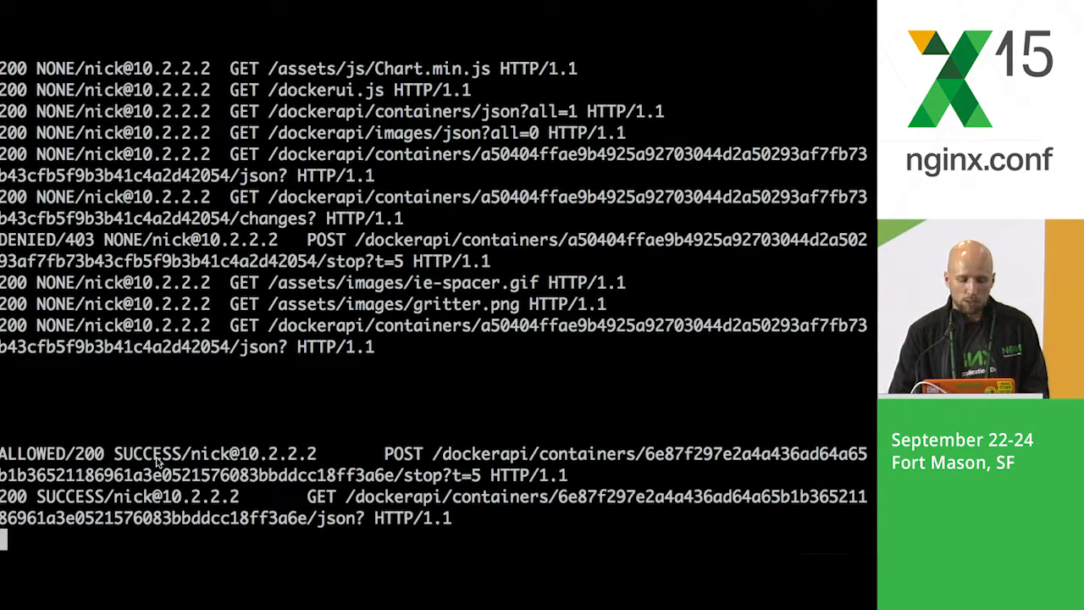
{"action": "mouse_move", "coordinate": [118, 457]}
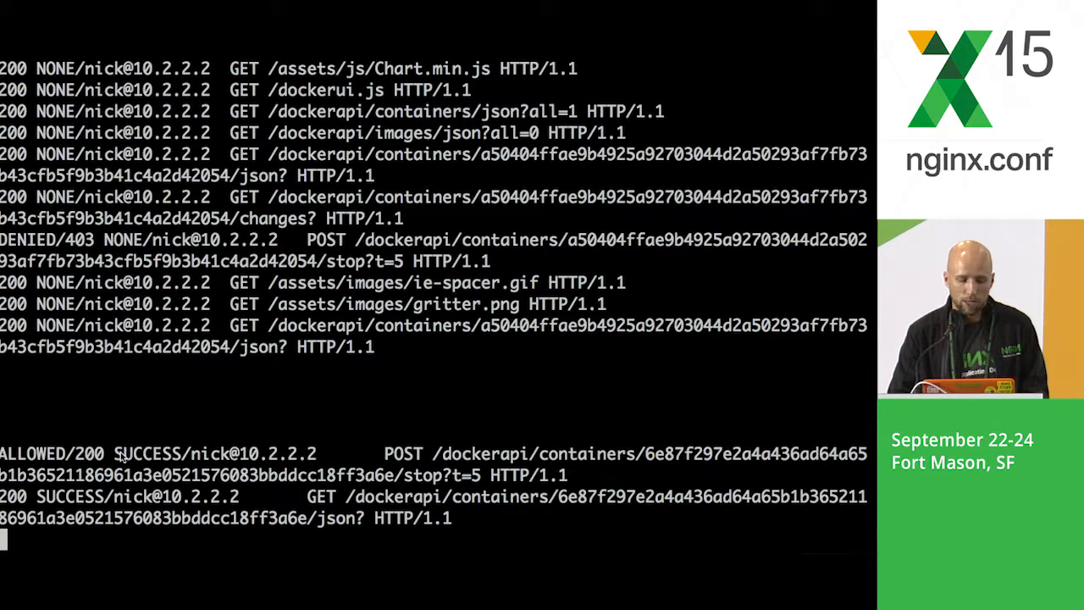
{"action": "double_click", "coordinate": [146, 454]}
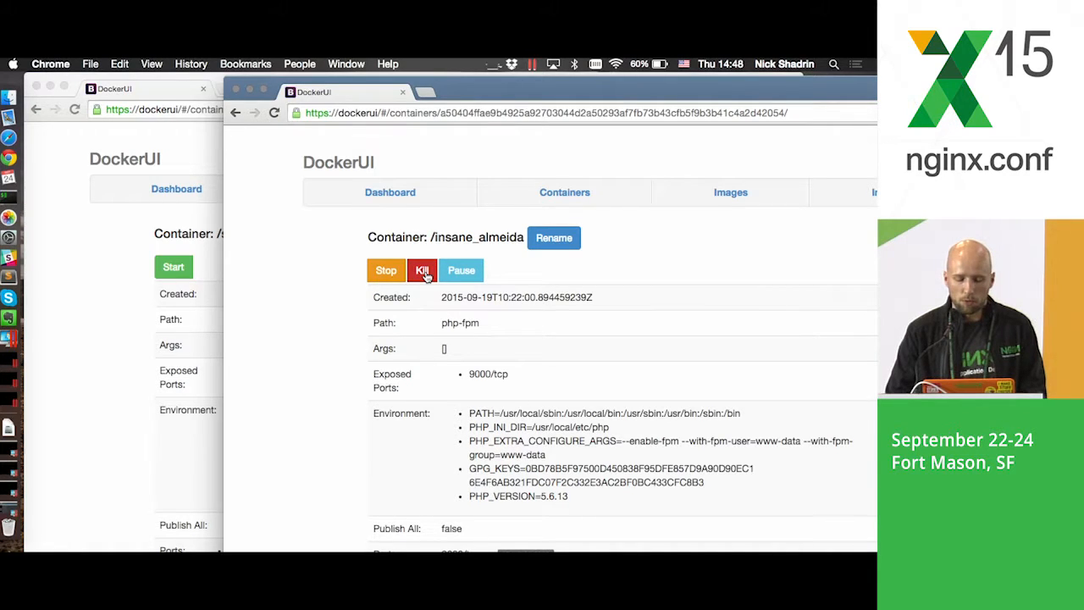
{"action": "left_click", "coordinate": [424, 271]}
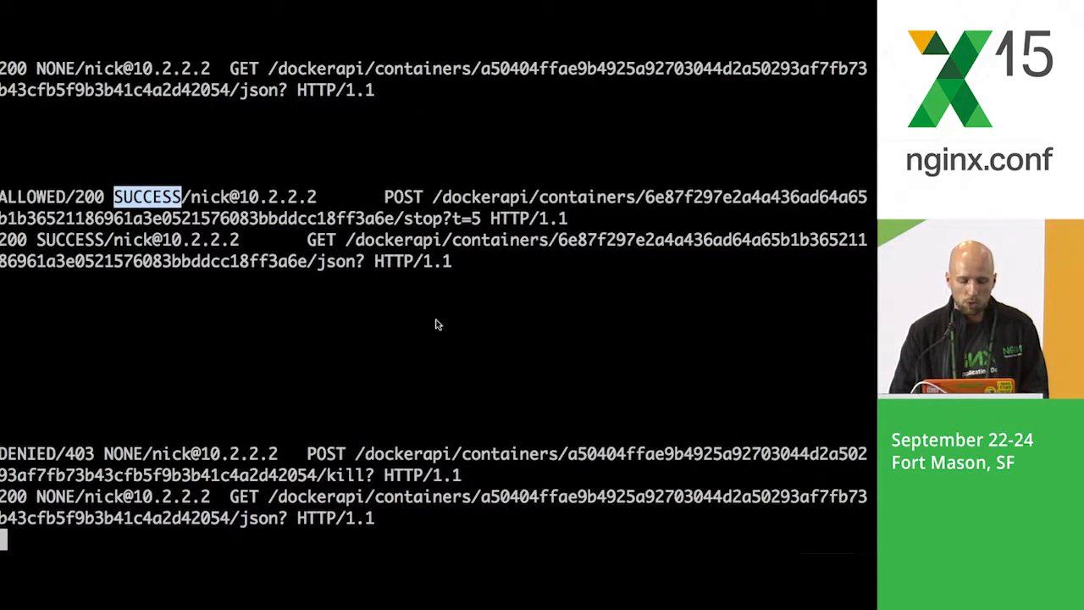
{"action": "scroll", "scroll_direction": "down", "scroll_amount": 3}
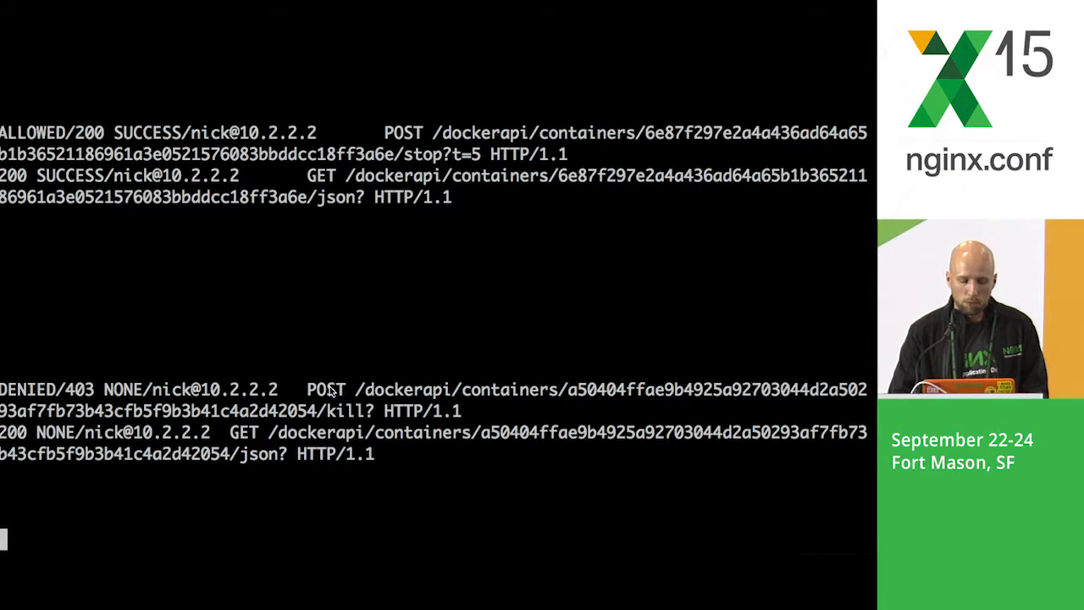
{"action": "mouse_move", "coordinate": [386, 398]}
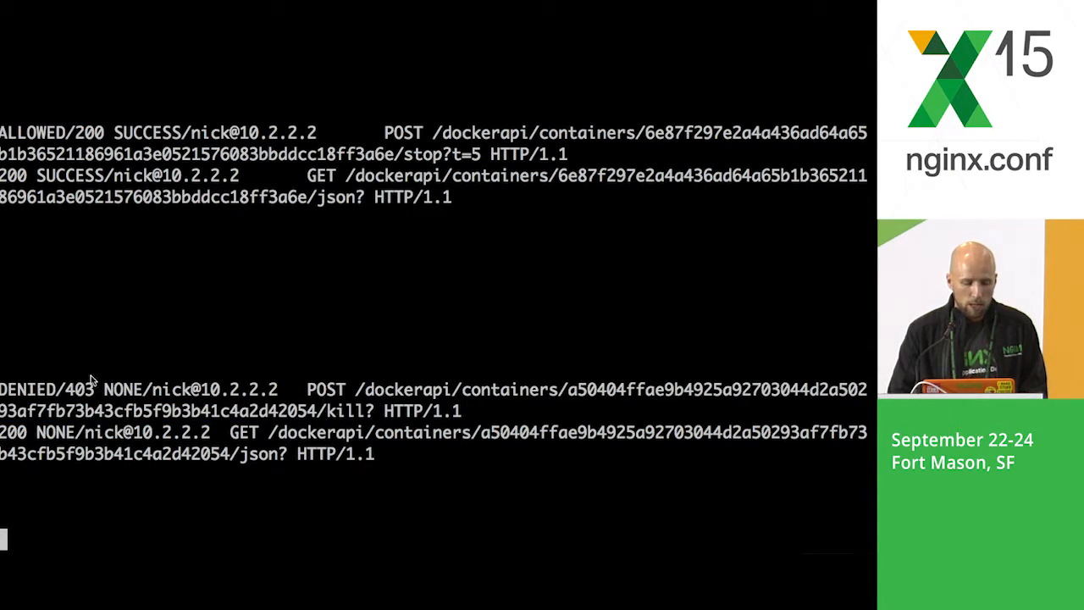
{"action": "double_click", "coordinate": [30, 388]}
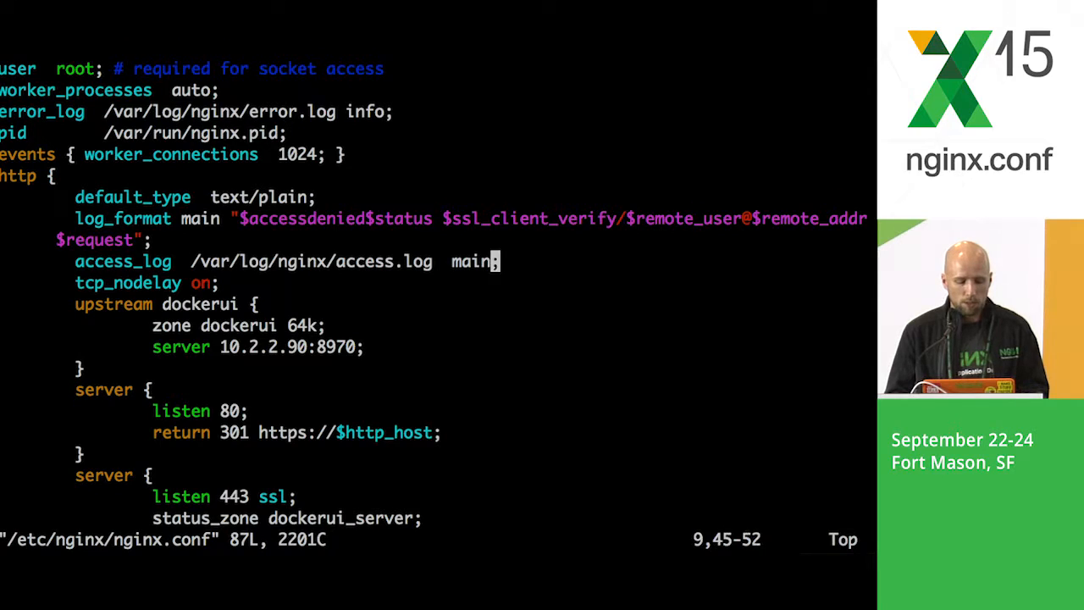
Scroll nginx.conf down to the HTTPS server block's listen 443 ssl line
{"action": "scroll", "scroll_direction": "down", "scroll_amount": 3}
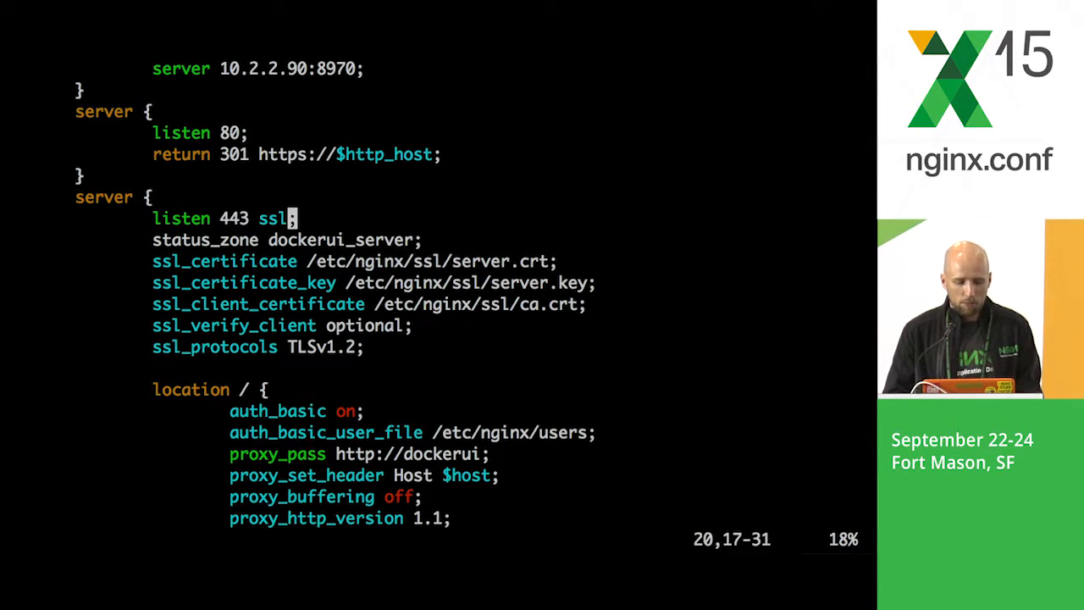
Add the http2 parameter to the listen 443 ssl line in insert mode
{"action": "key", "text": "i"}
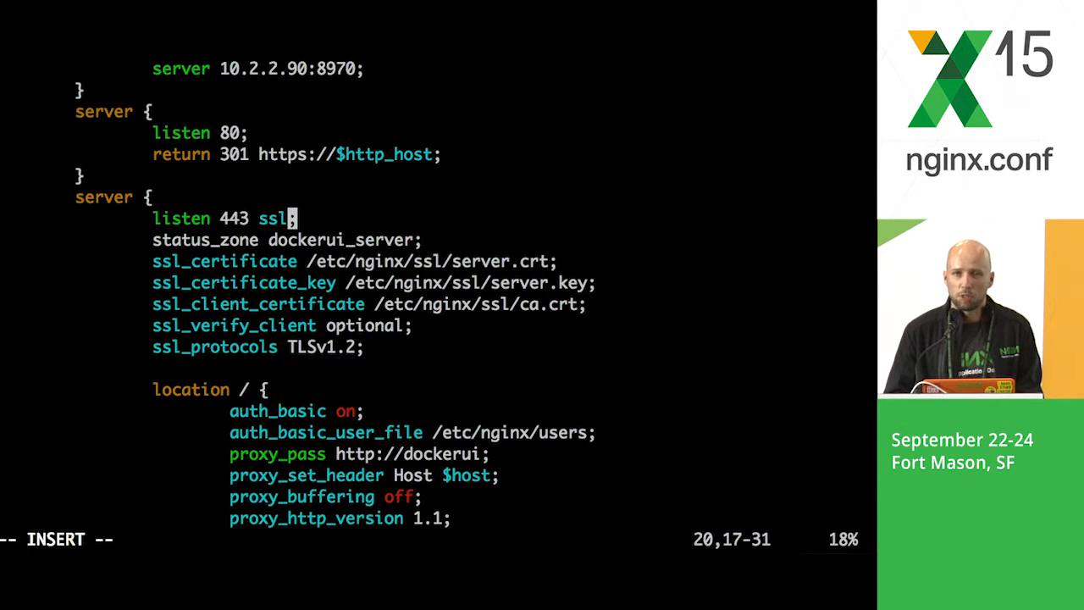
{"action": "type", "text": "https"}
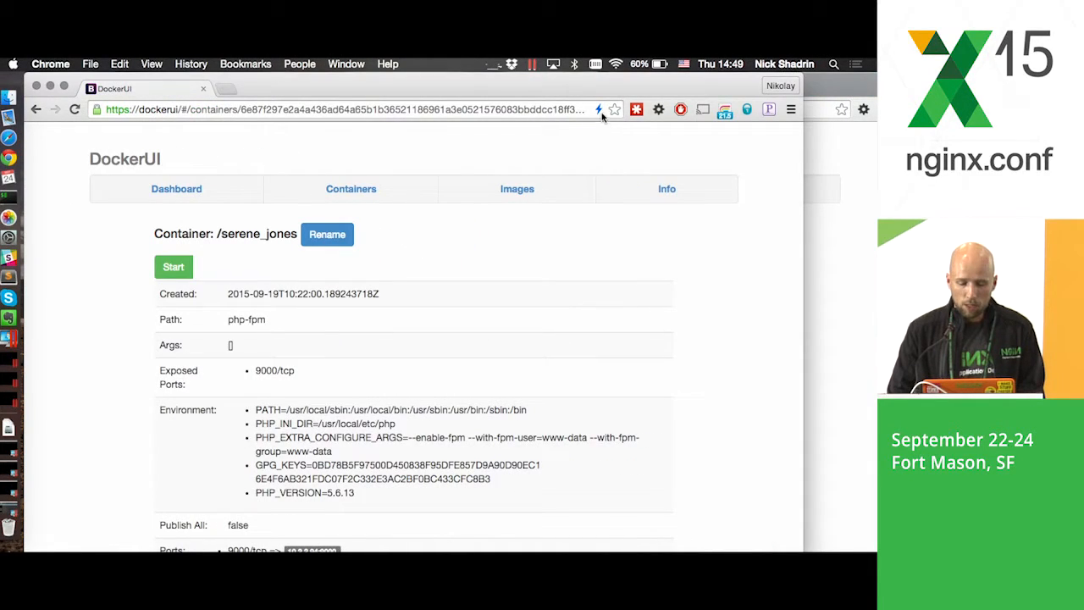
{"action": "mouse_move", "coordinate": [600, 108]}
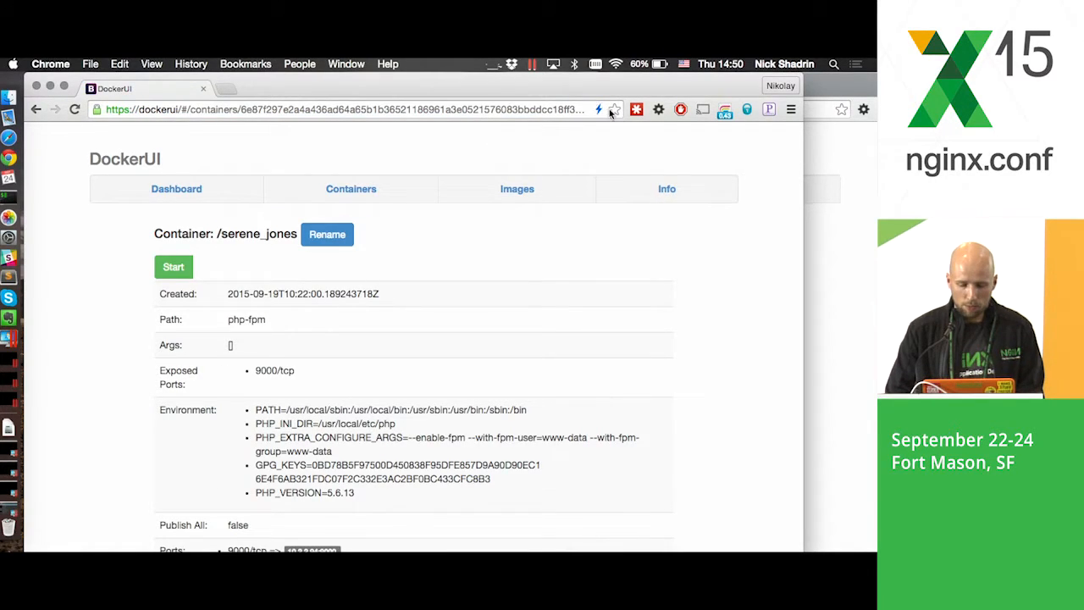
{"action": "mouse_move", "coordinate": [600, 108]}
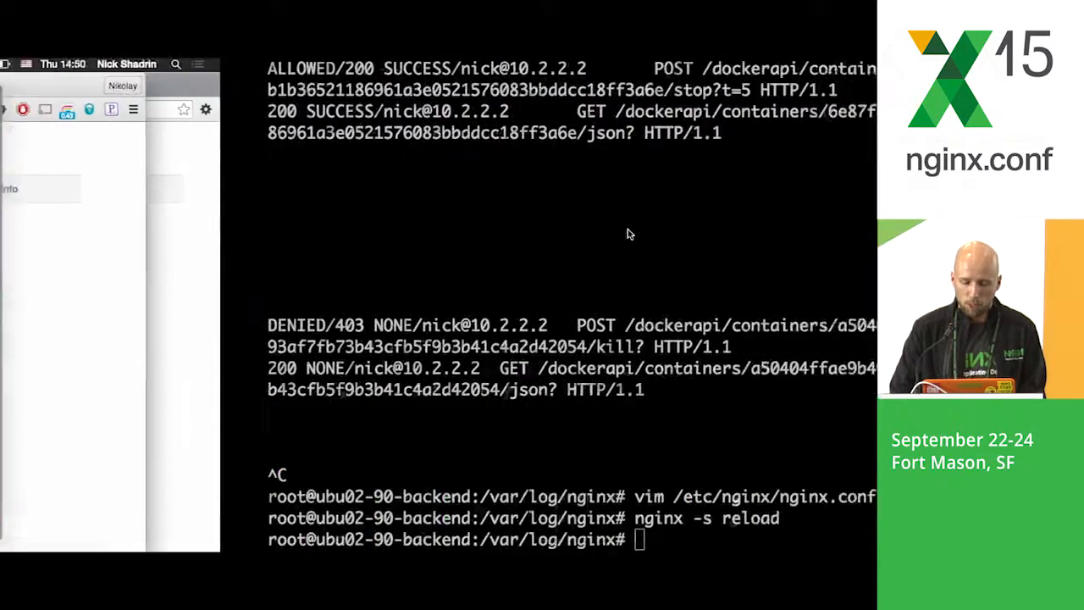
Run tail -n 100 -f access.log to watch DockerUI requests arrive over HTTP/2.0
{"action": "type", "text": "vim /etc/nginx/nginx.conf"}
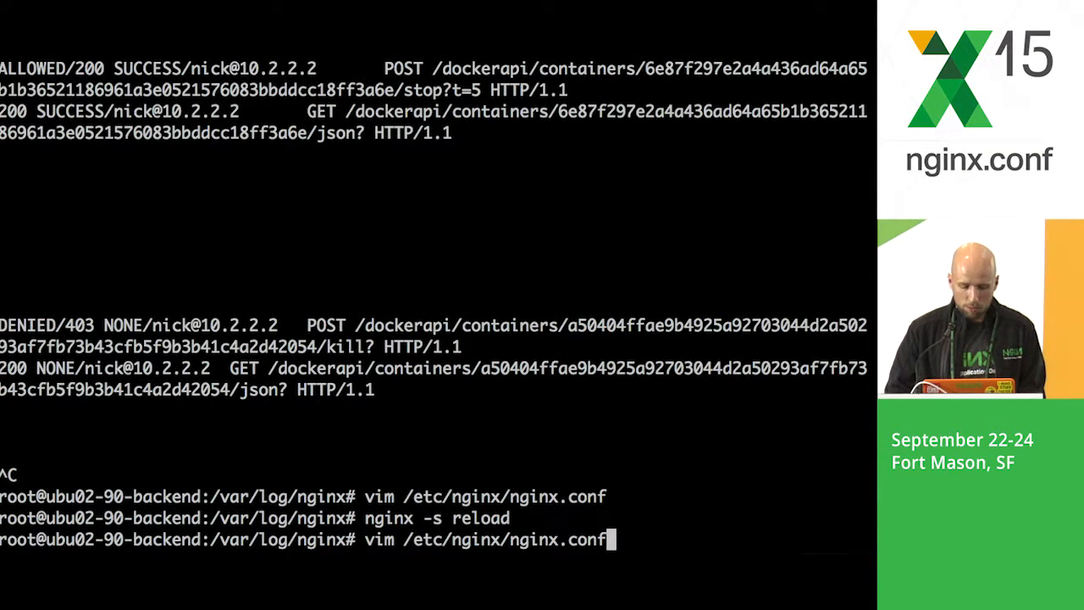
{"action": "type", "text": "tail -n 100 -f access.log"}
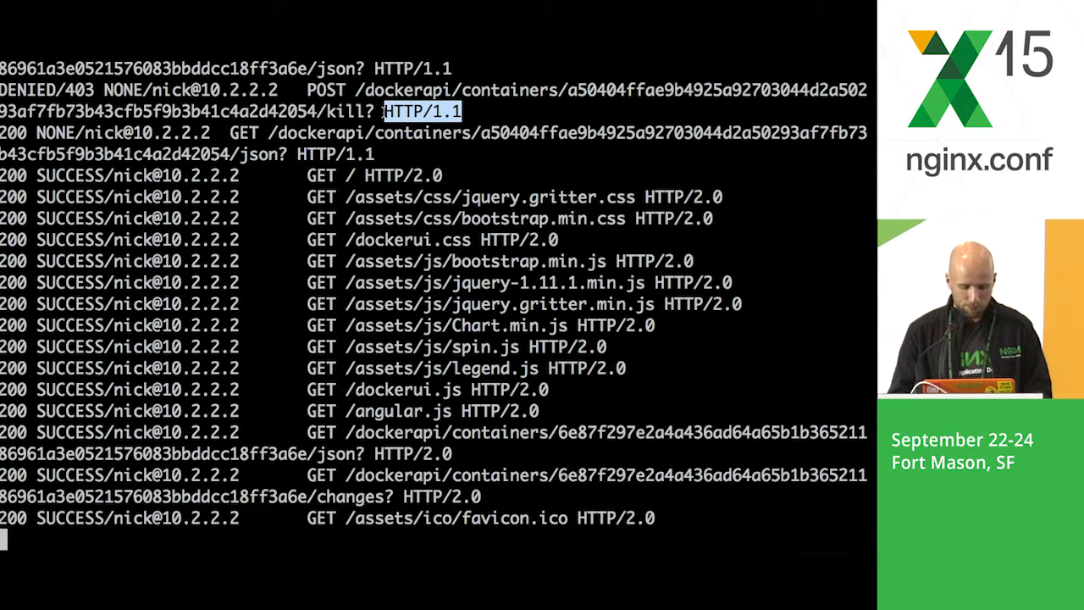
{"action": "scroll", "scroll_direction": "down", "scroll_amount": 3}
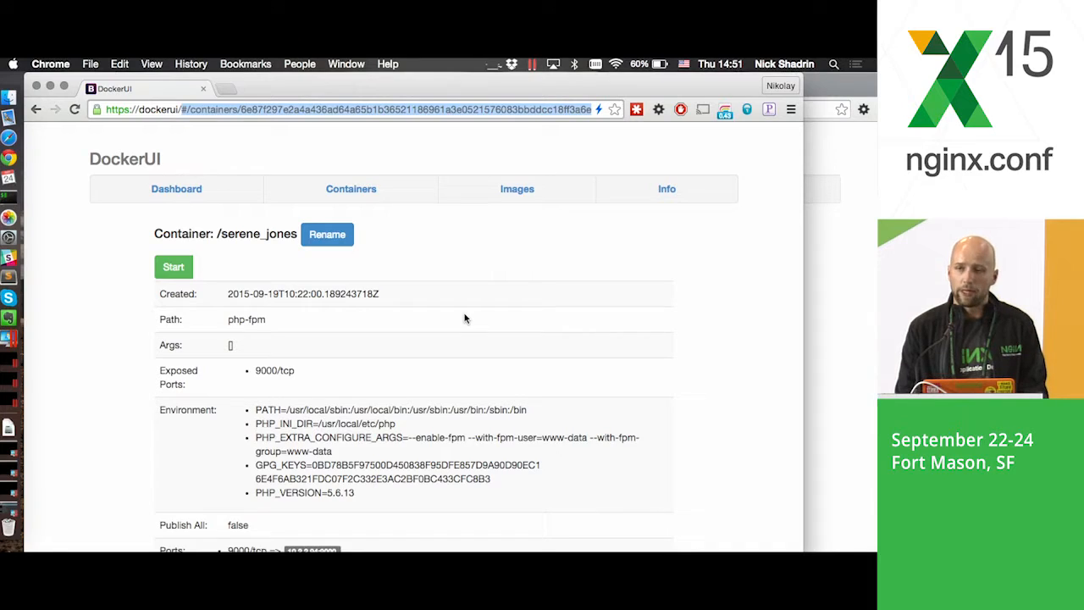
{"action": "type", "text": "https://dockerui/status"}
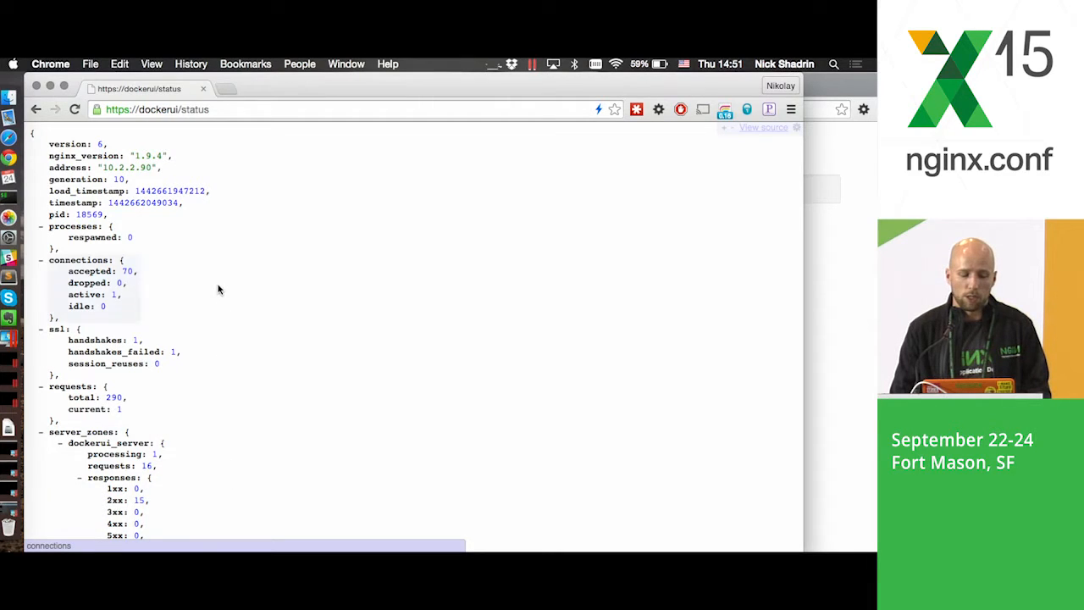
{"action": "scroll", "scroll_direction": "down", "scroll_amount": 3}
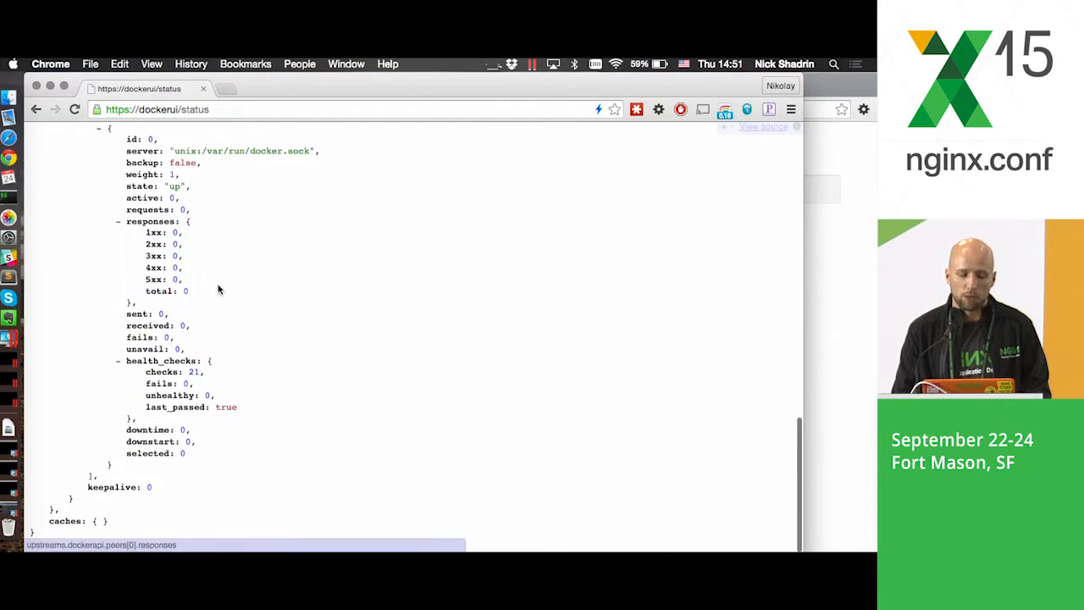
{"action": "scroll", "scroll_direction": "down", "scroll_amount": 3}
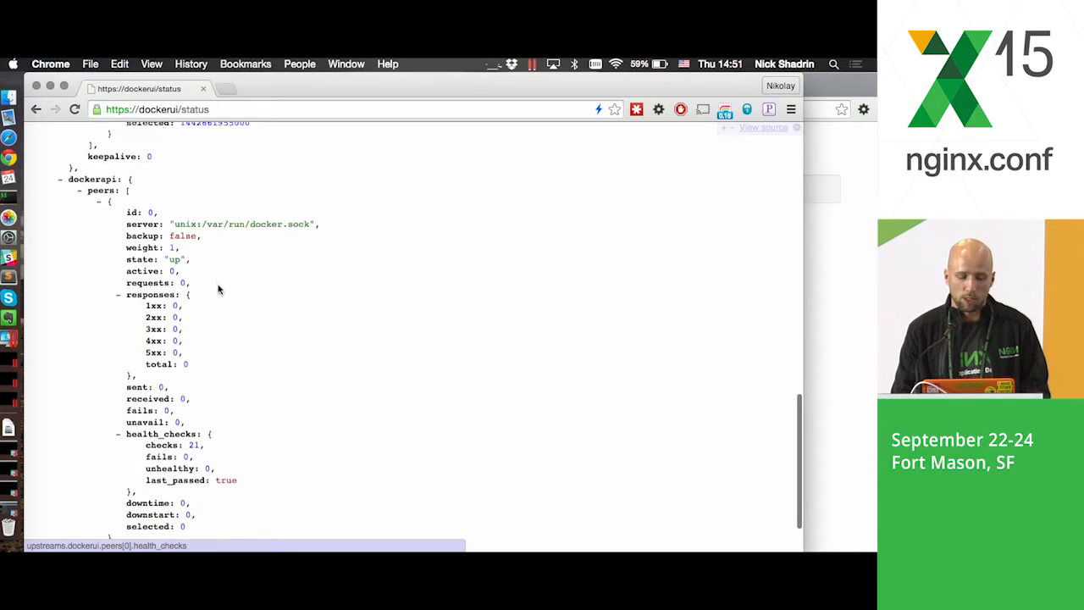
{"action": "scroll", "scroll_direction": "up", "scroll_amount": 3}
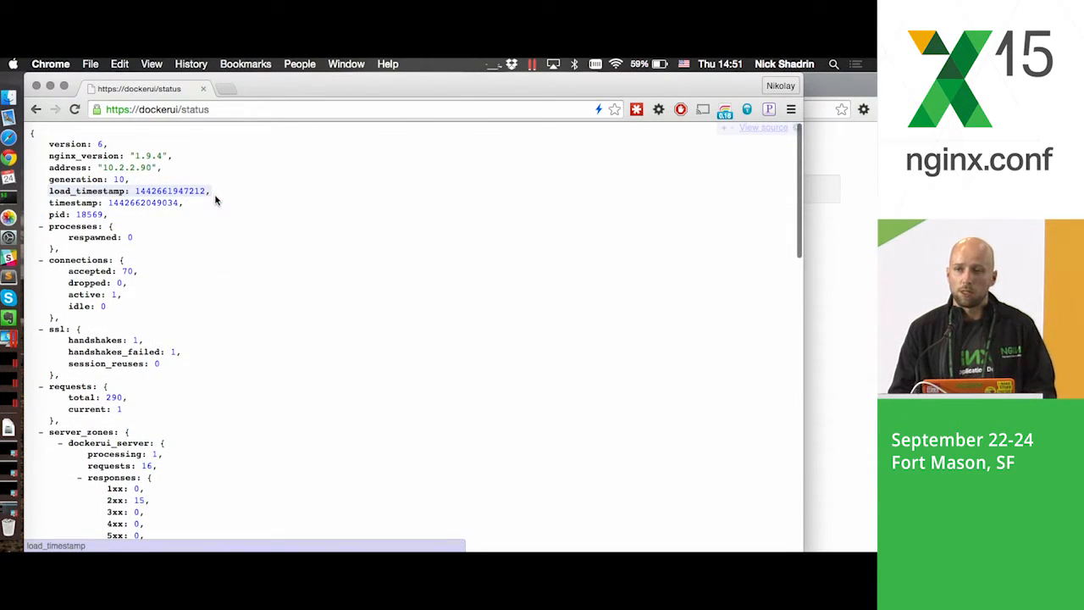